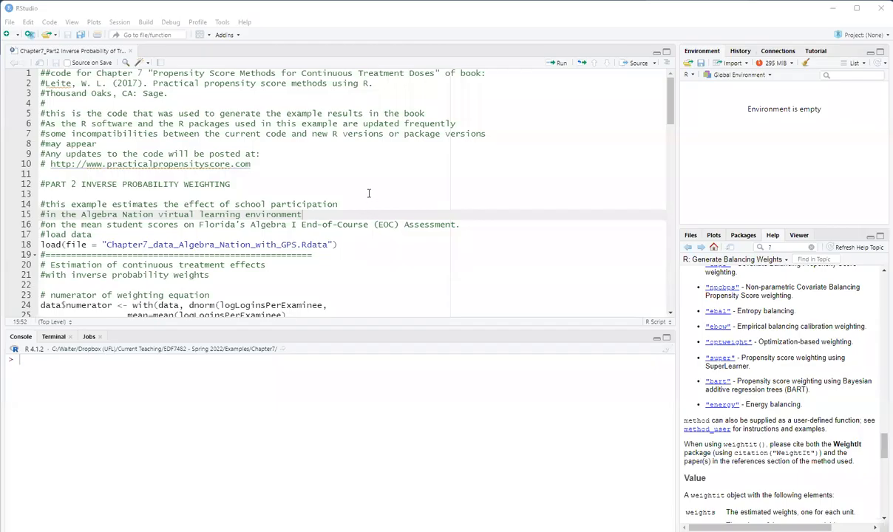
mouse_move(368, 194)
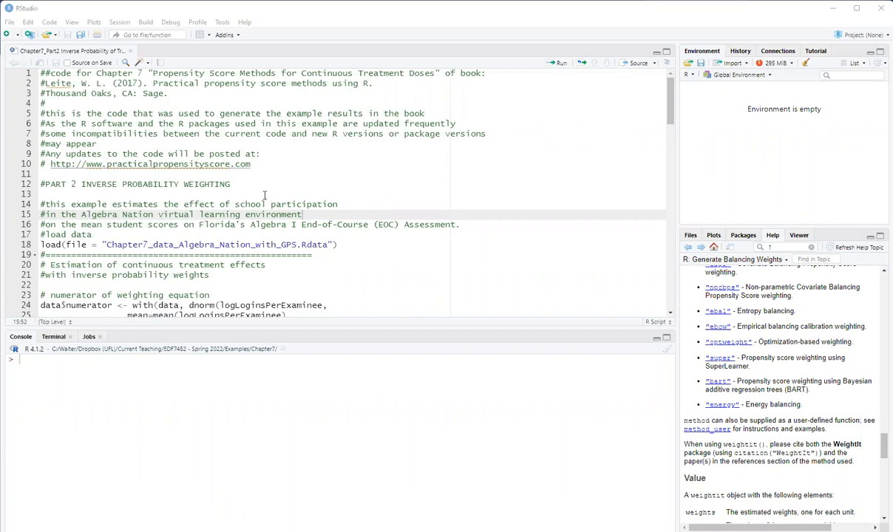
mouse_move(234, 178)
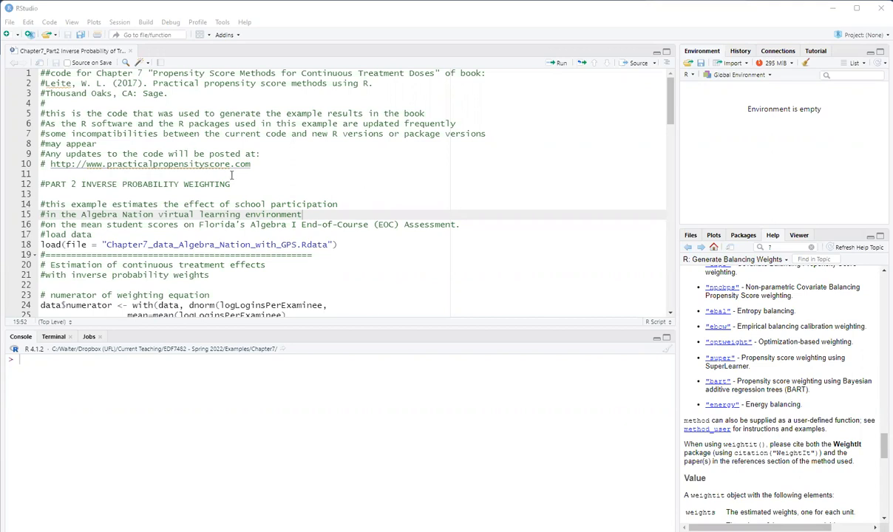
mouse_move(266, 157)
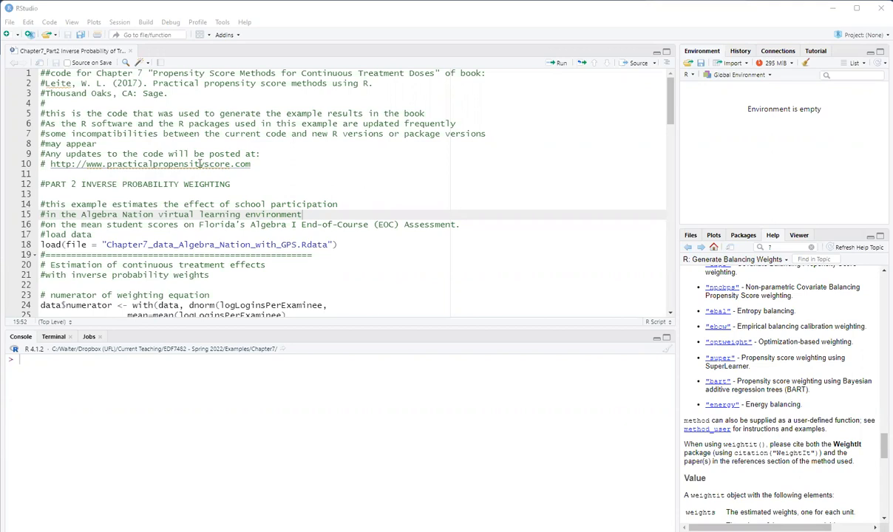
mouse_move(203, 162)
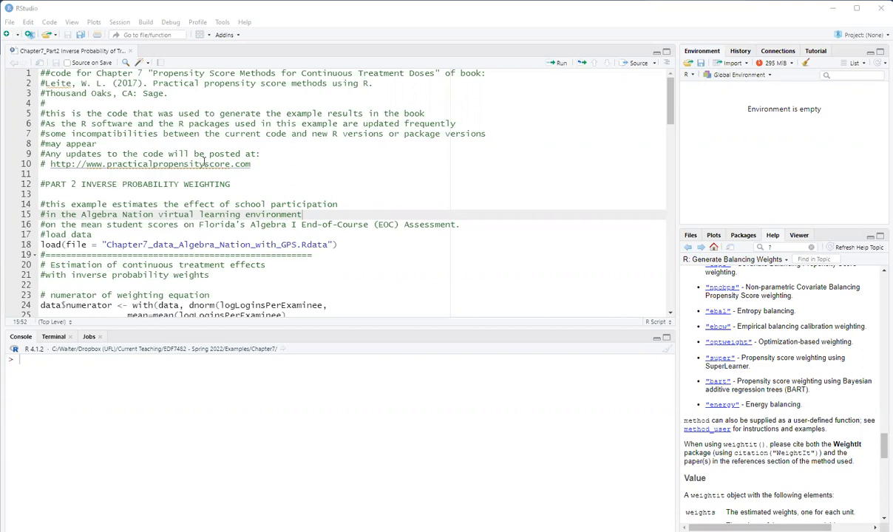
mouse_move(206, 162)
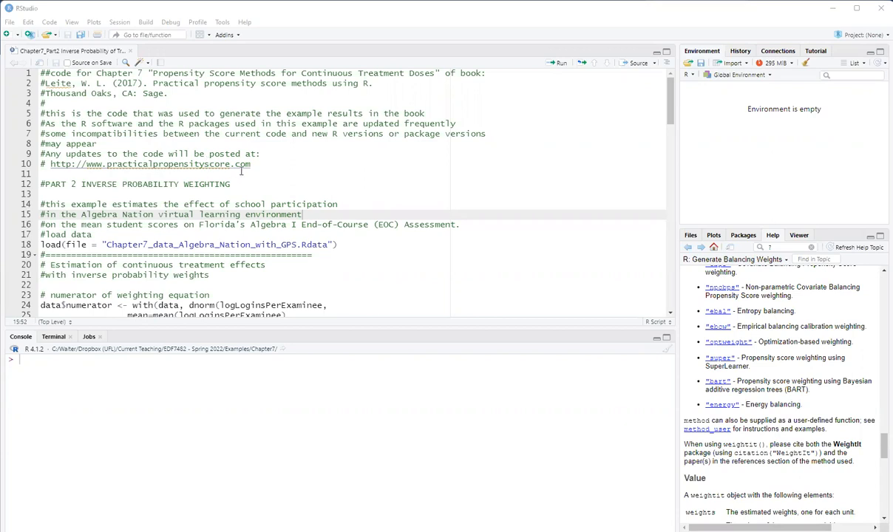
mouse_move(240, 171)
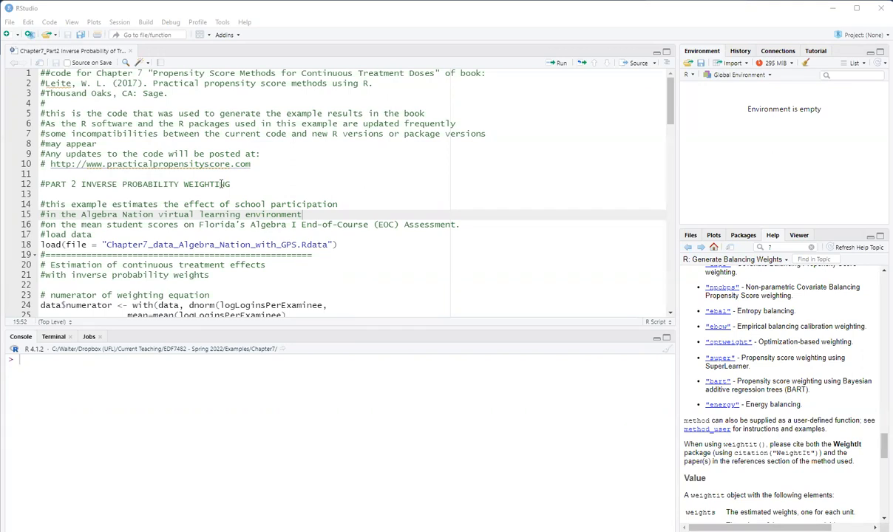
mouse_move(218, 183)
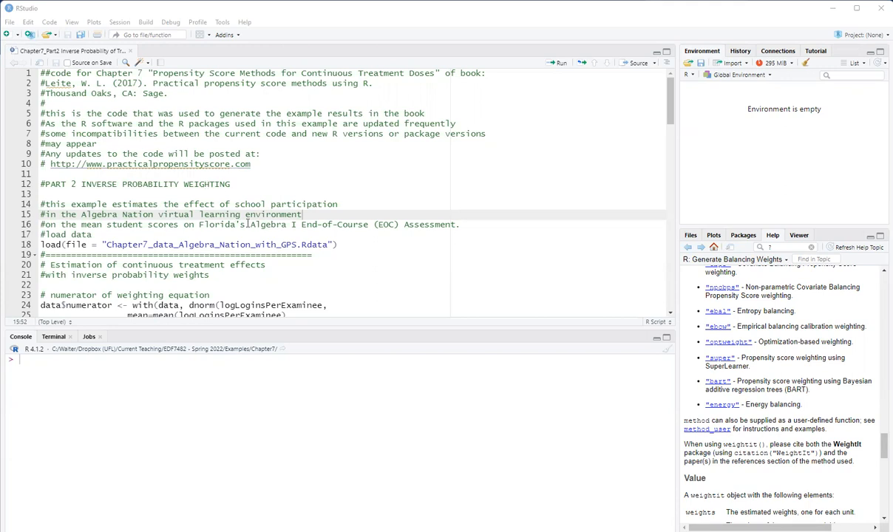
mouse_move(371, 225)
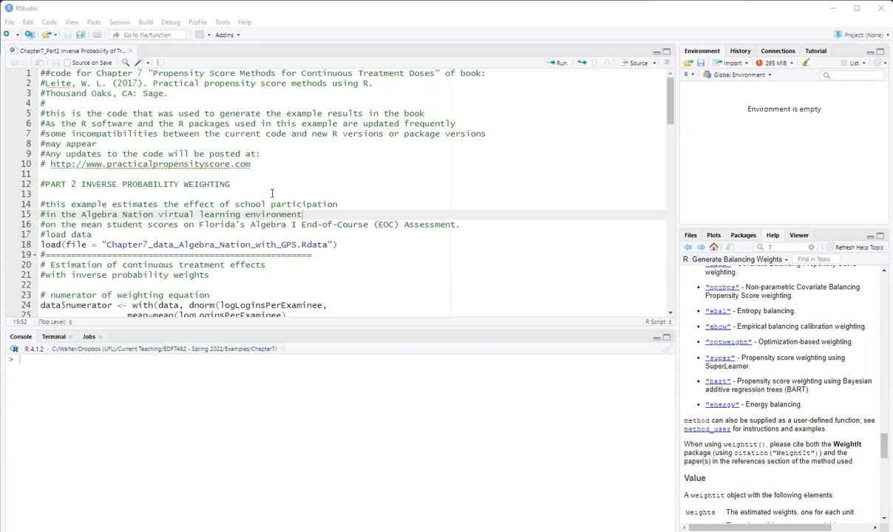
mouse_move(204, 207)
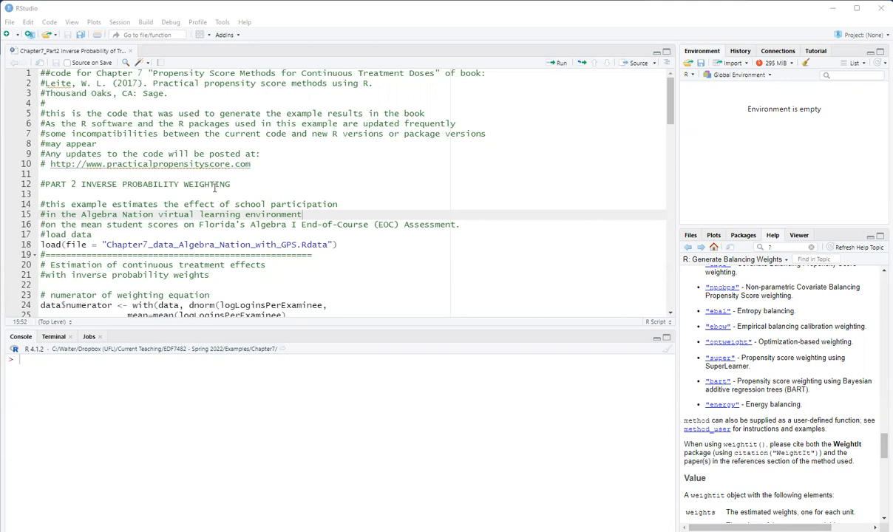
mouse_move(216, 189)
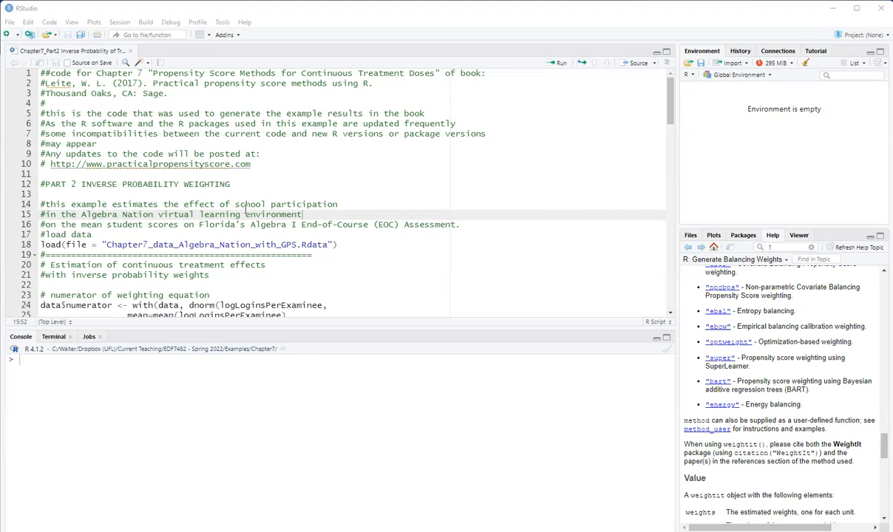
mouse_move(260, 177)
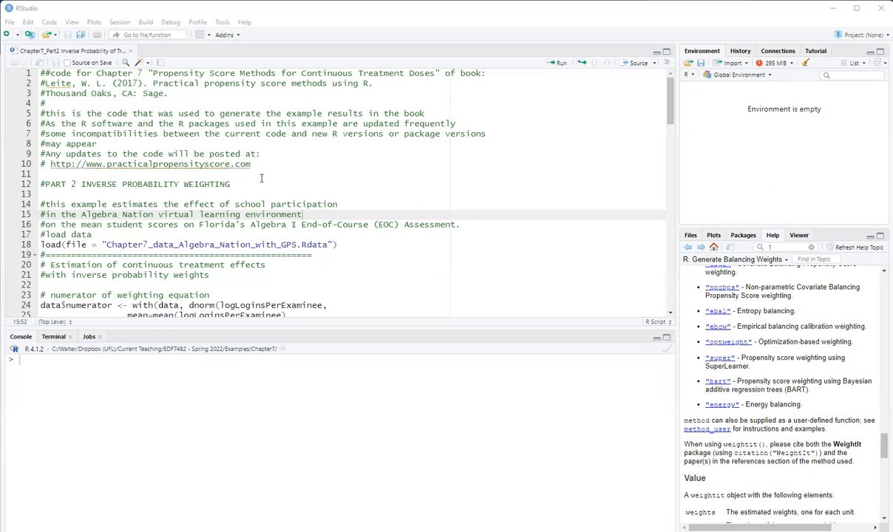
mouse_move(242, 201)
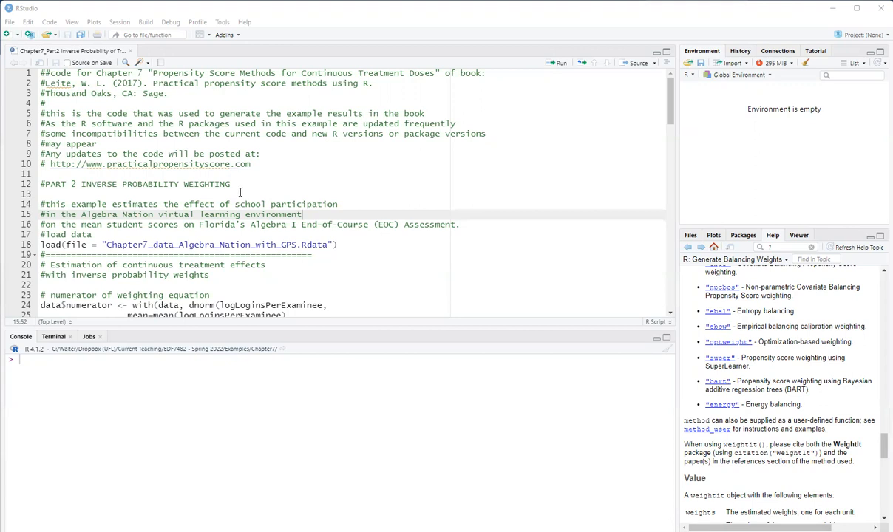
mouse_move(239, 193)
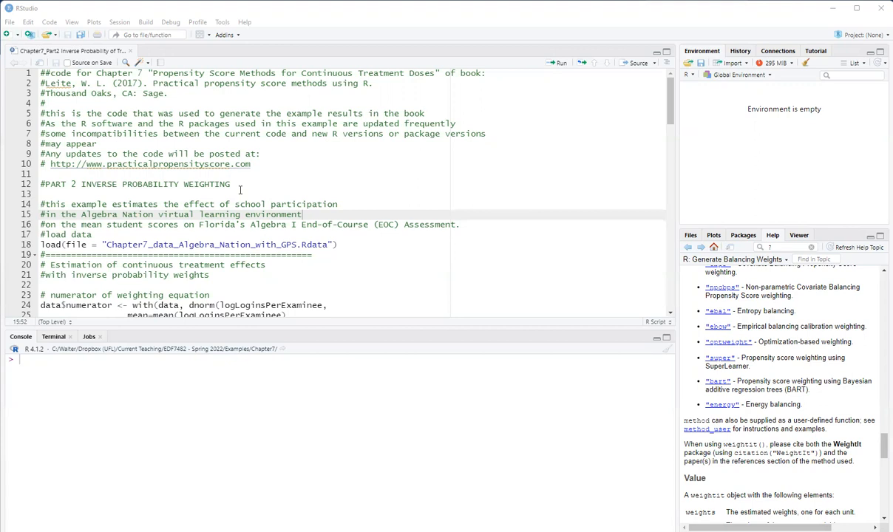
mouse_move(225, 204)
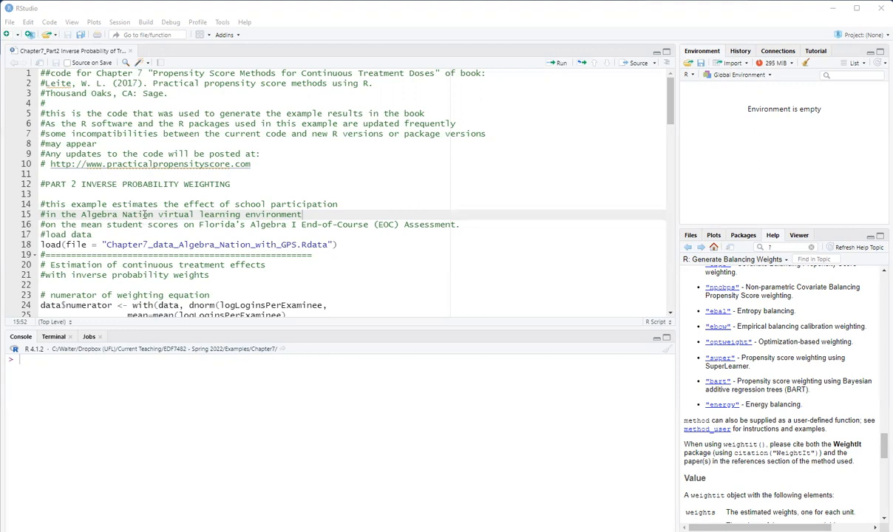
mouse_move(173, 244)
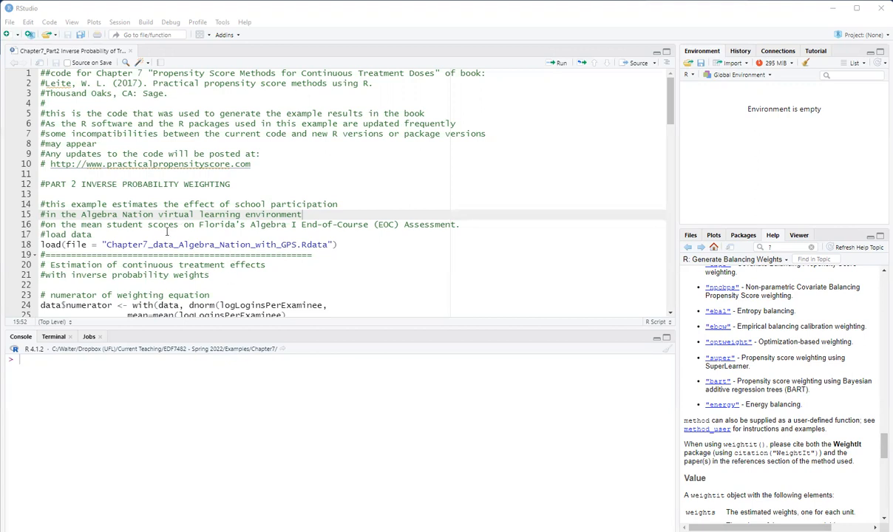
mouse_move(209, 240)
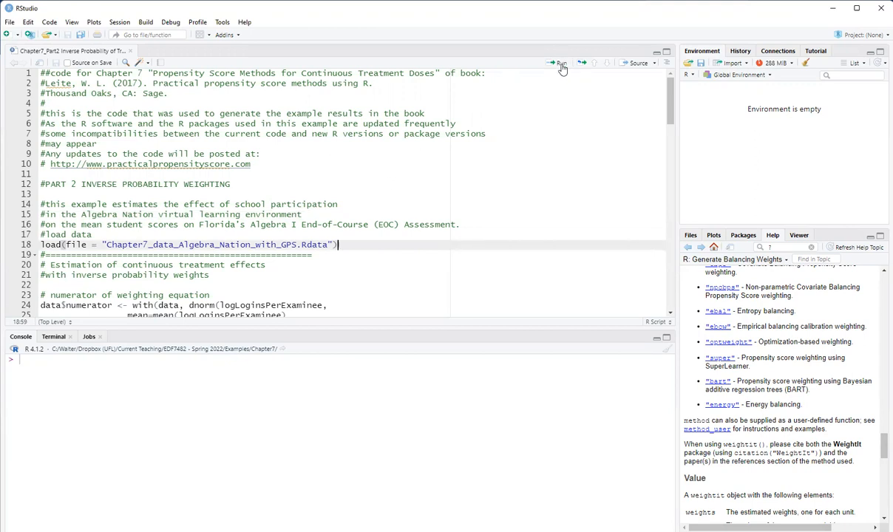
mouse_move(559, 65)
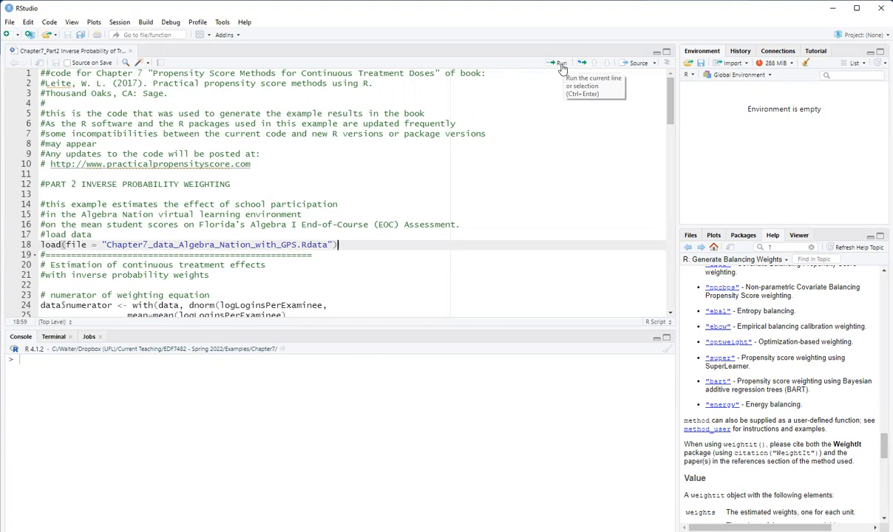
Load the Algebra Nation GPS data and compute the numerator from the normal density of log logins.
left_click(559, 62)
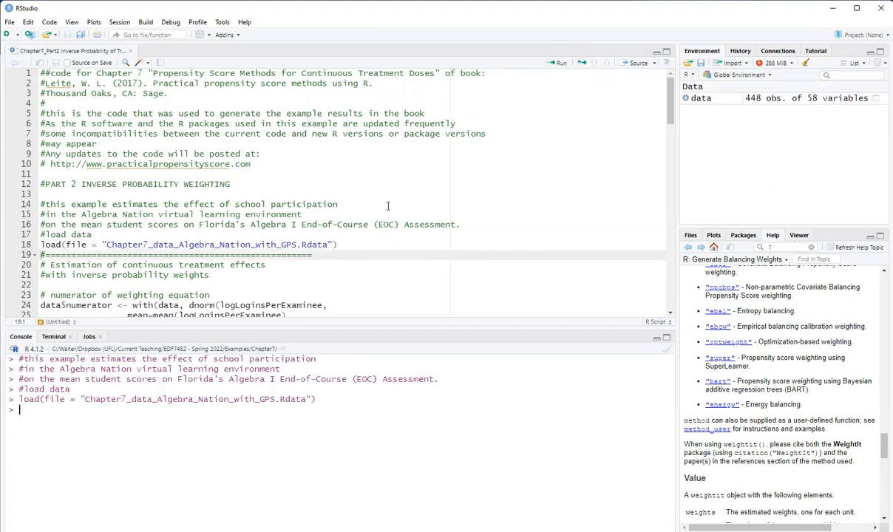
scroll("down", 3)
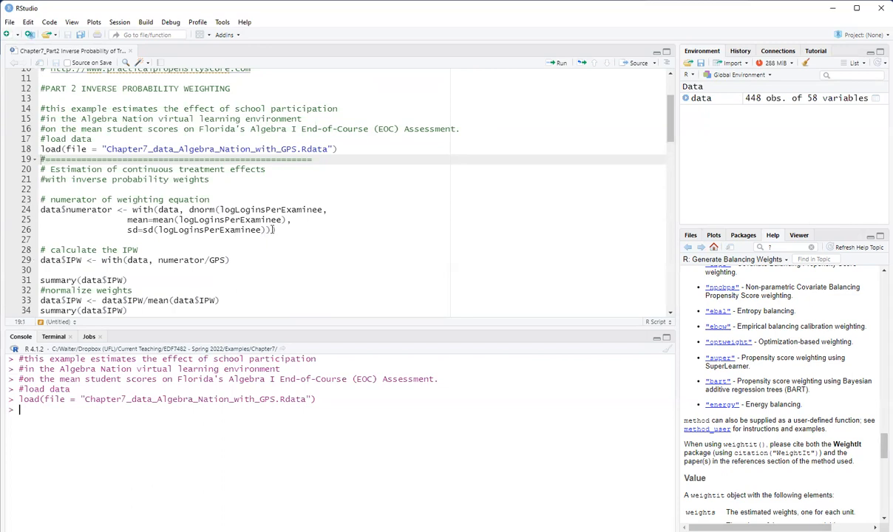
mouse_move(272, 230)
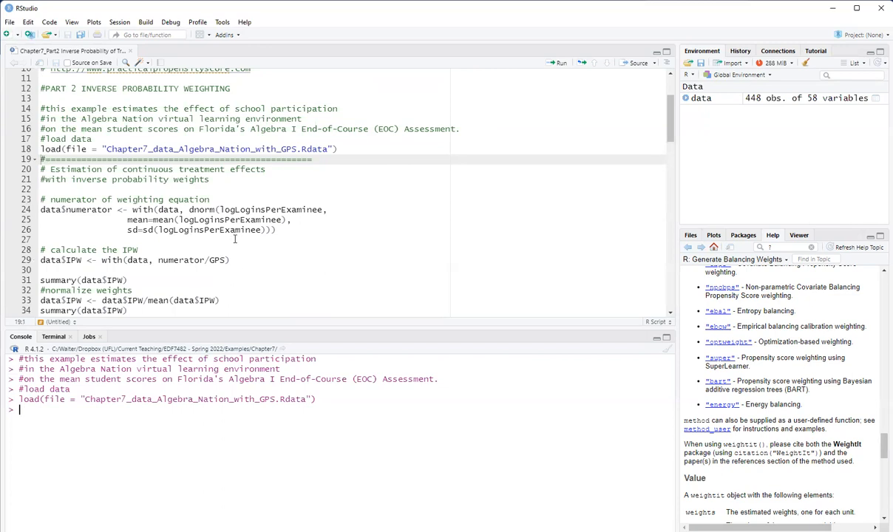
mouse_move(245, 240)
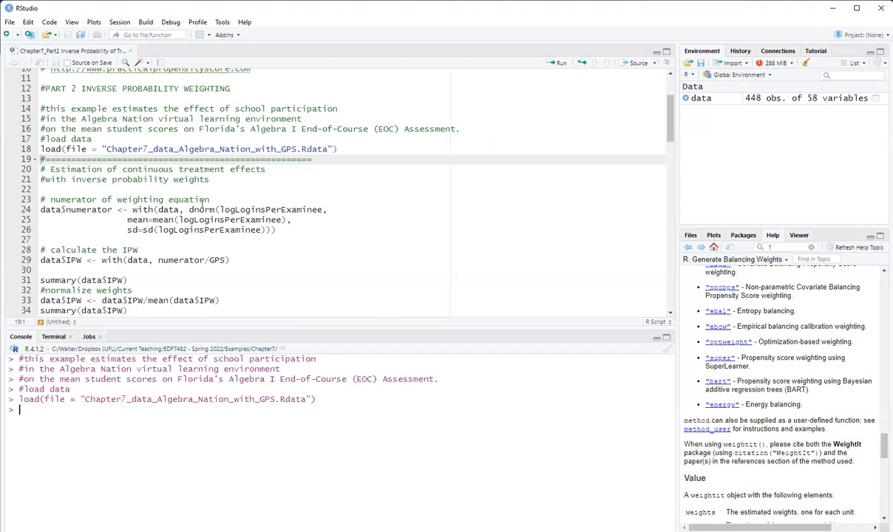
mouse_move(171, 211)
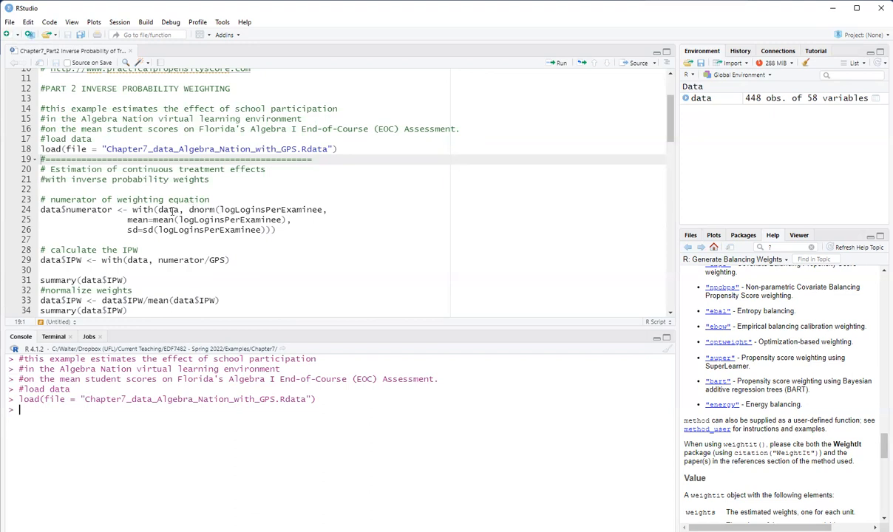
double_click(201, 210)
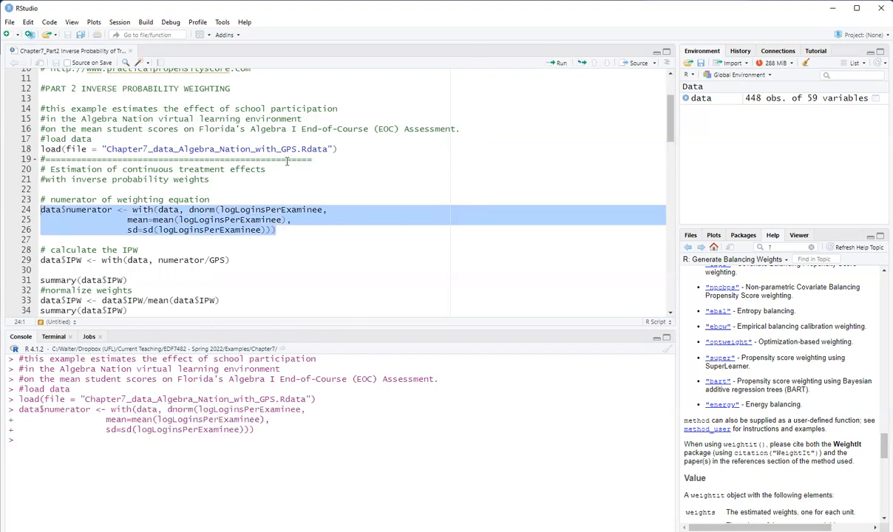
mouse_move(210, 282)
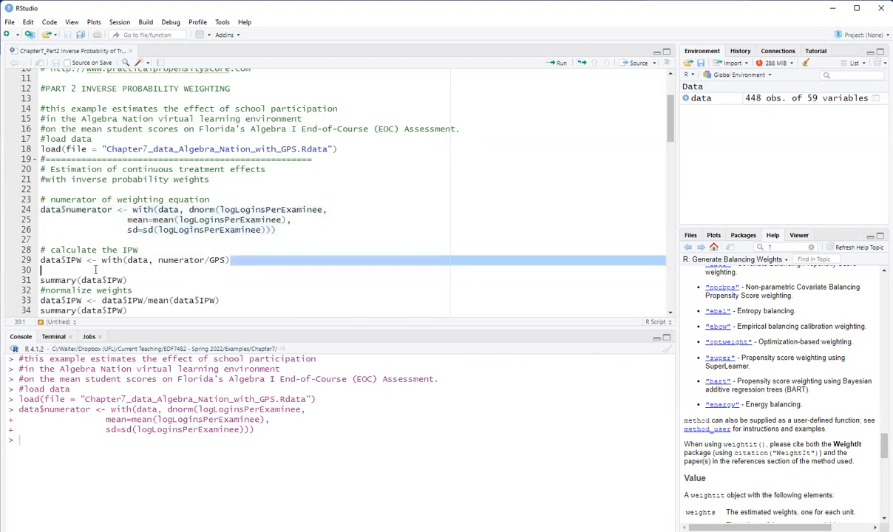
left_click(204, 260)
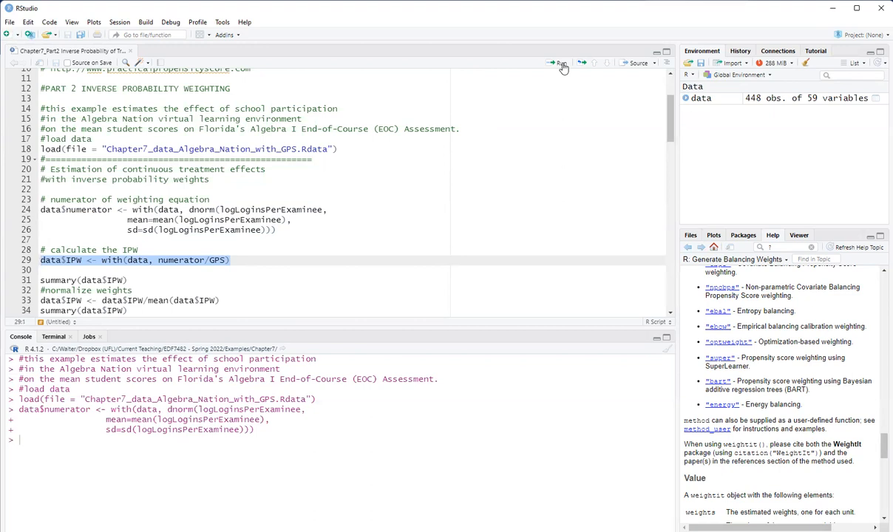
Compute IPW as numerator over GPS, normalize by its mean, and summarize (mean 1, max 15.15).
left_click(562, 62)
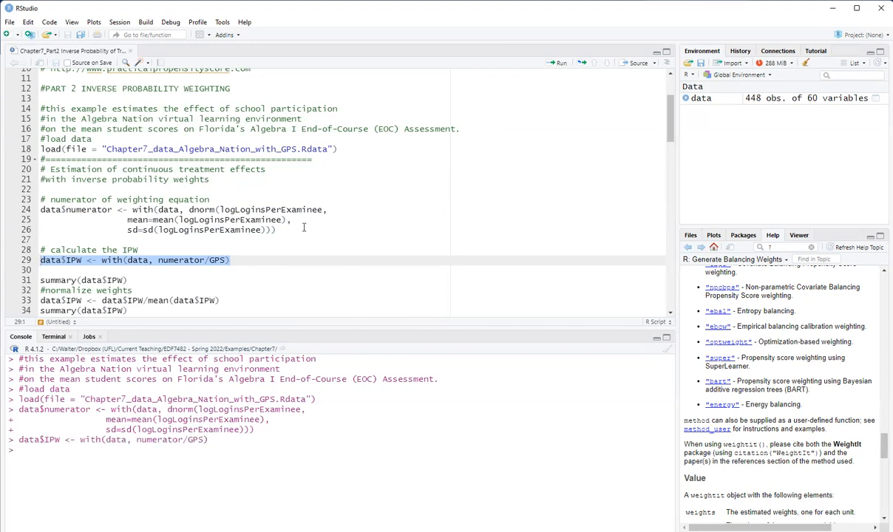
scroll("down", 3)
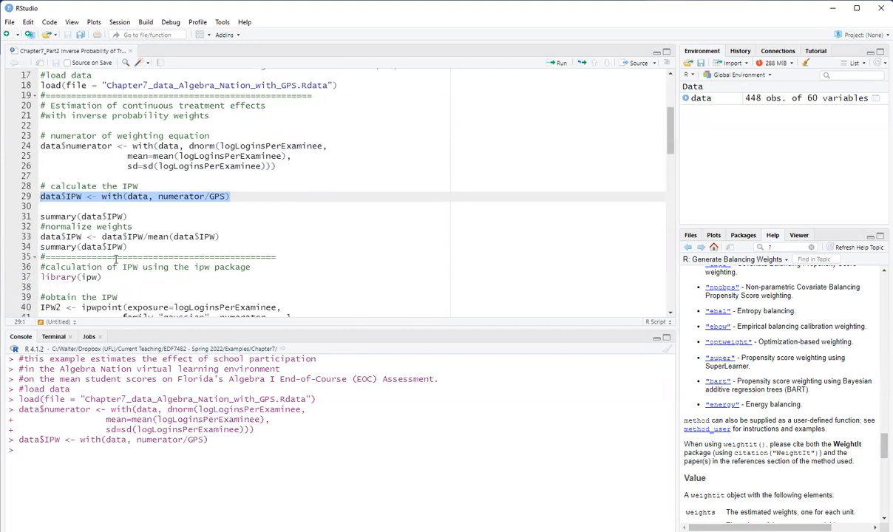
mouse_move(232, 236)
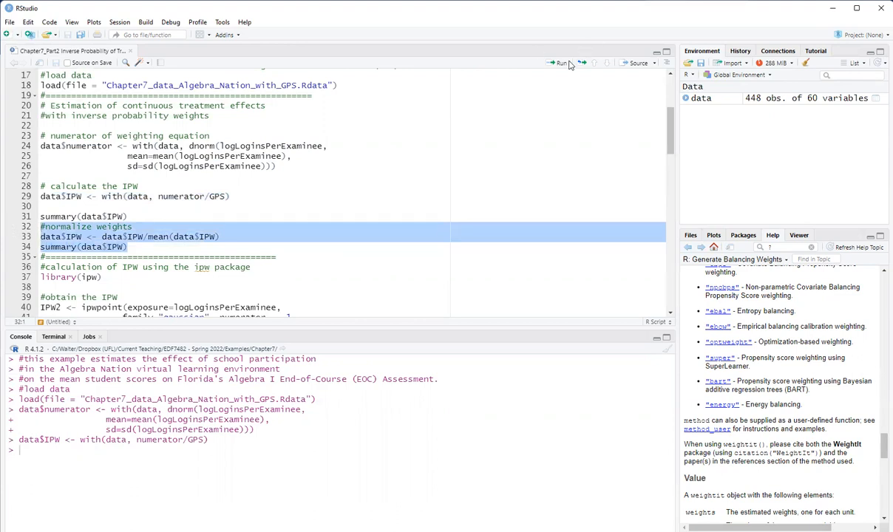
left_click(560, 62)
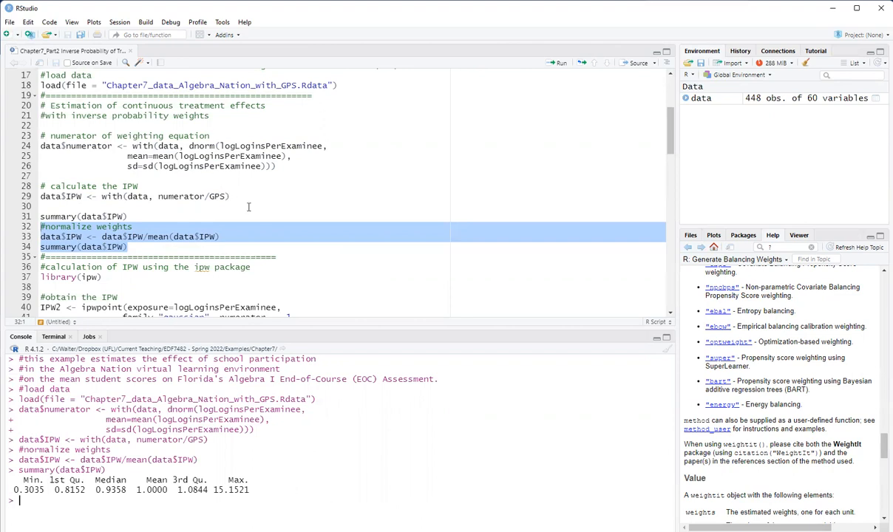
scroll("down", 3)
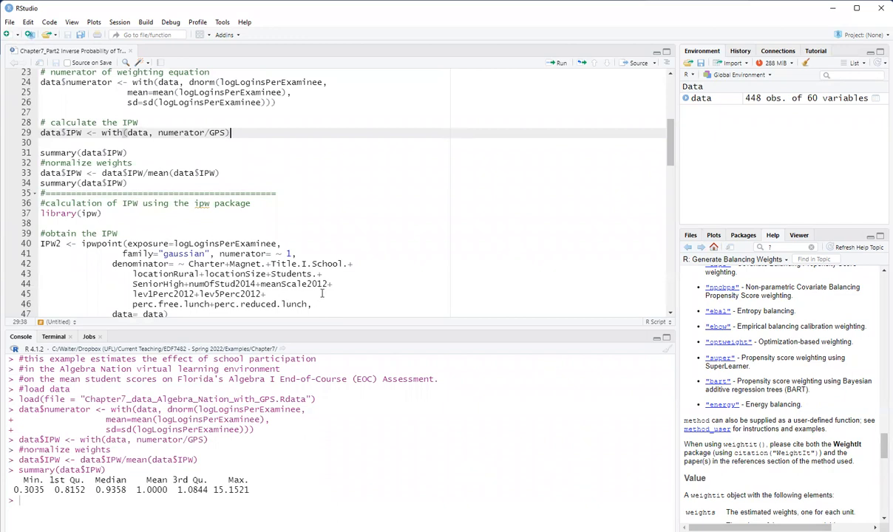
scroll("down", 3)
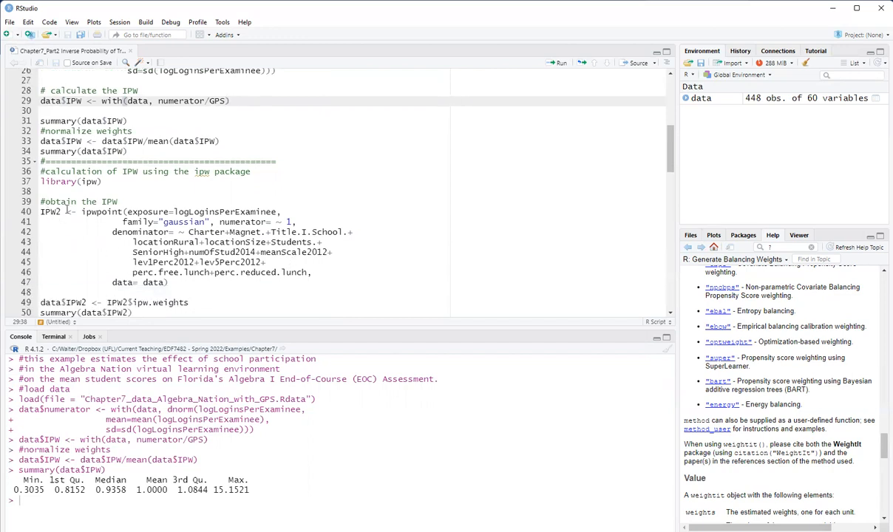
Load the ipw package and estimate the second weight set with ipwpoint as IPW2.
left_click(231, 101)
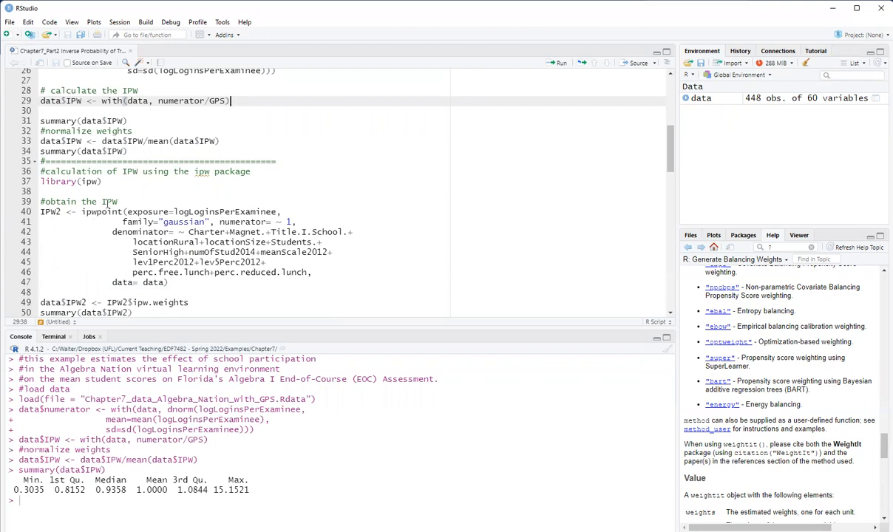
left_click(103, 180)
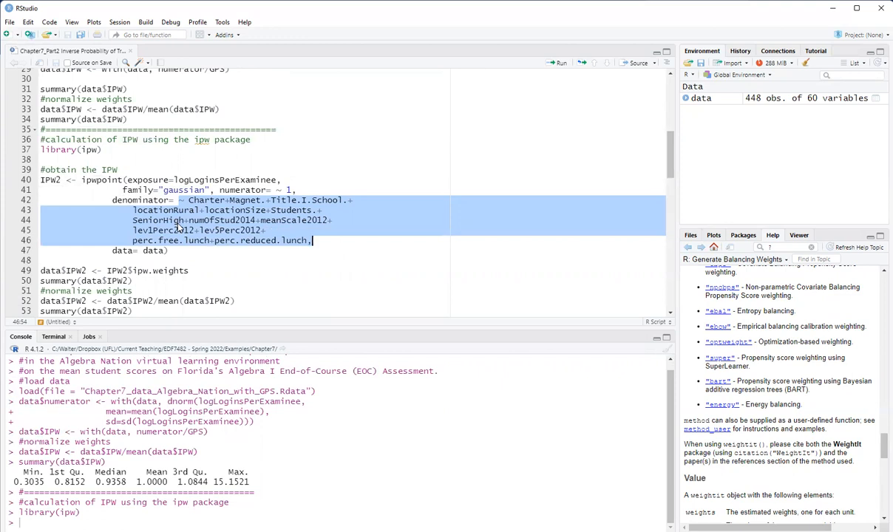
mouse_move(213, 210)
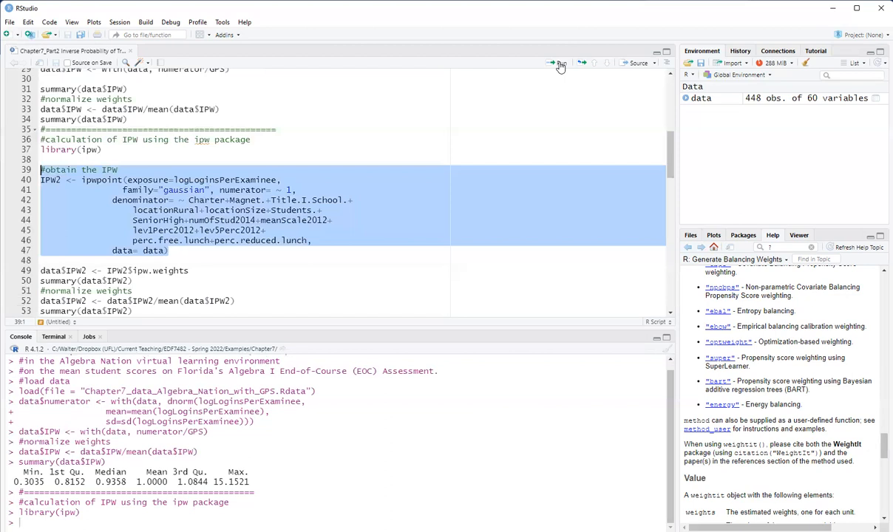
mouse_move(556, 62)
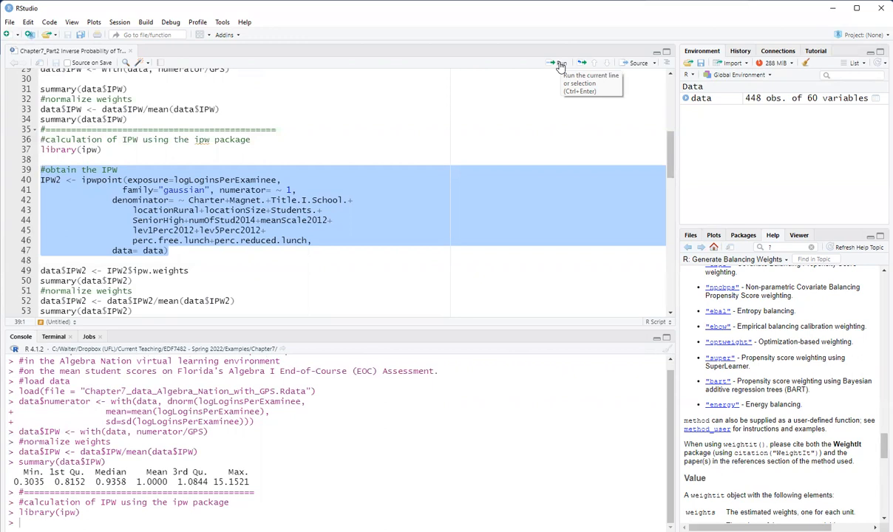
left_click(556, 62)
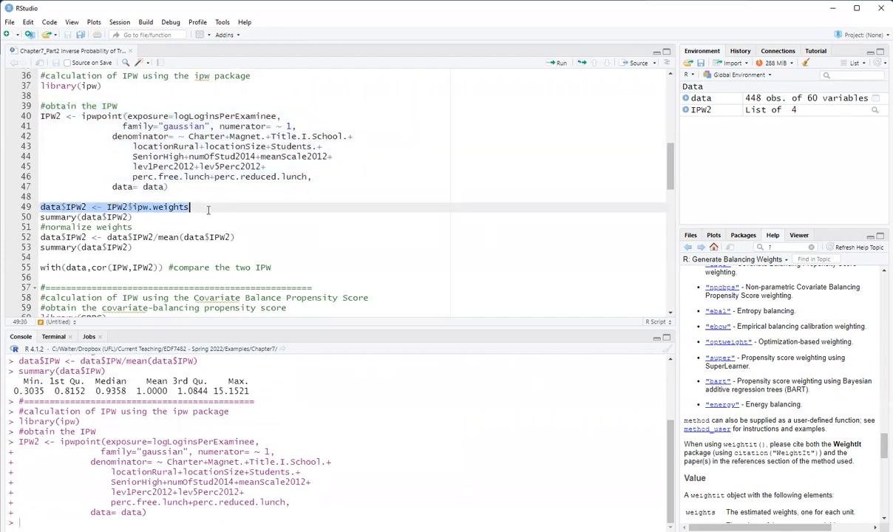
Store and normalize IPW2 in data and confirm its correlation of 1 with IPW.
left_click_drag(189, 207, 133, 249)
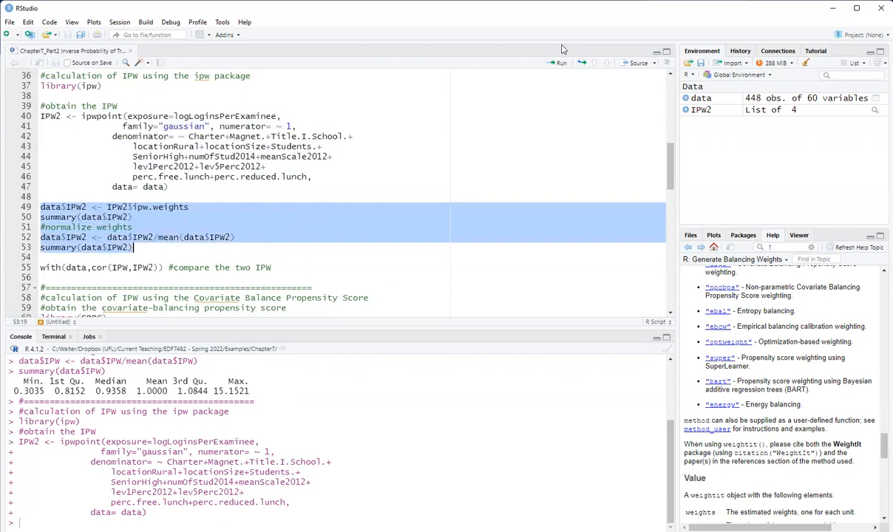
left_click(562, 62)
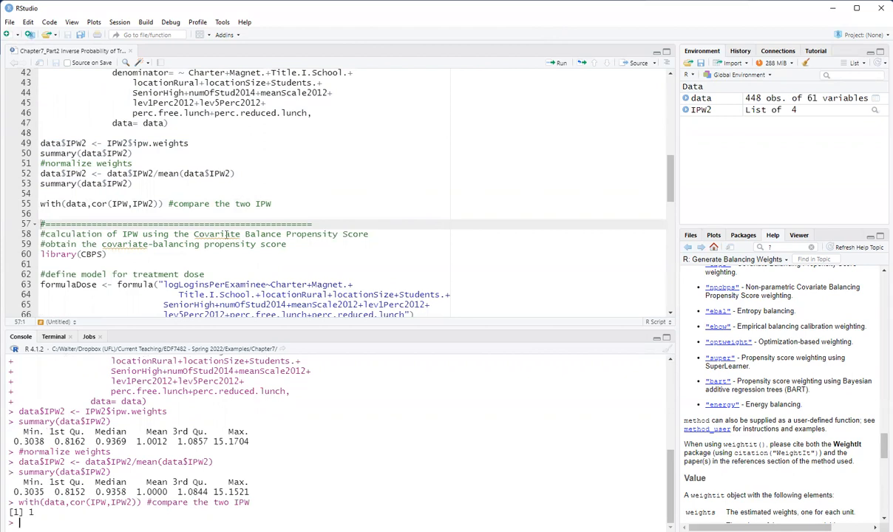
mouse_move(156, 149)
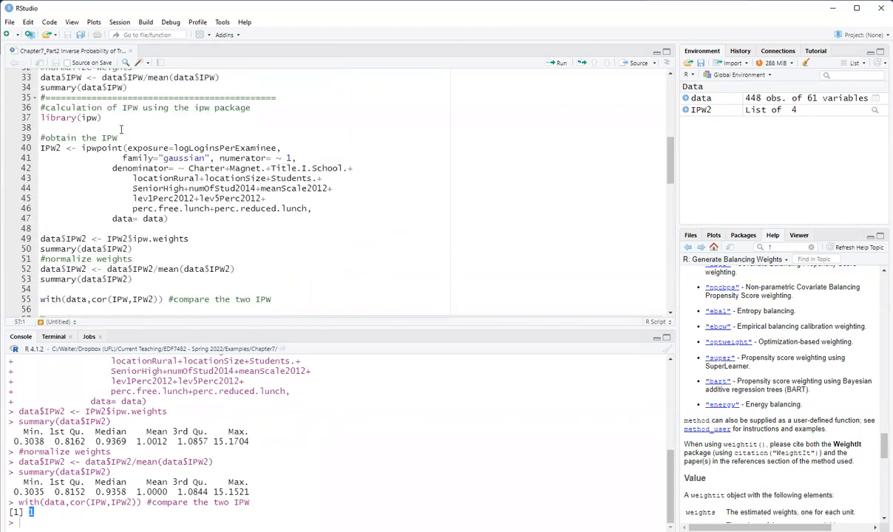
mouse_move(251, 257)
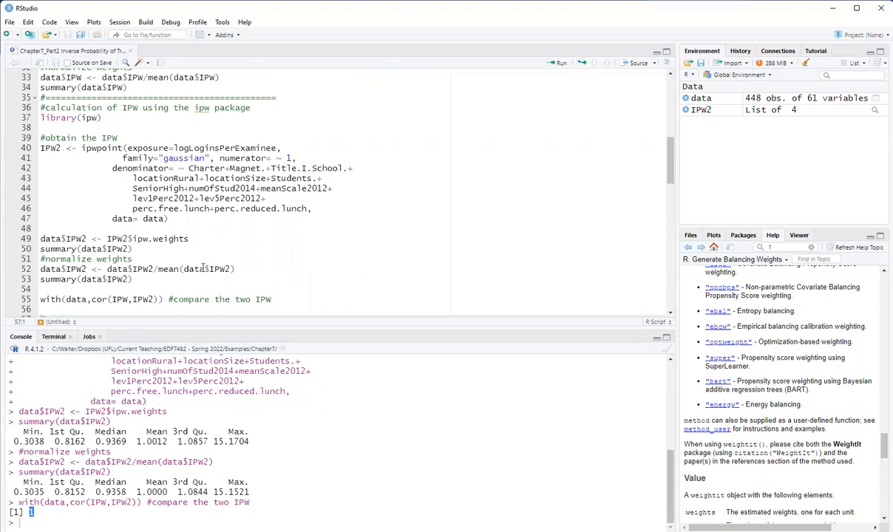
scroll("down", 3)
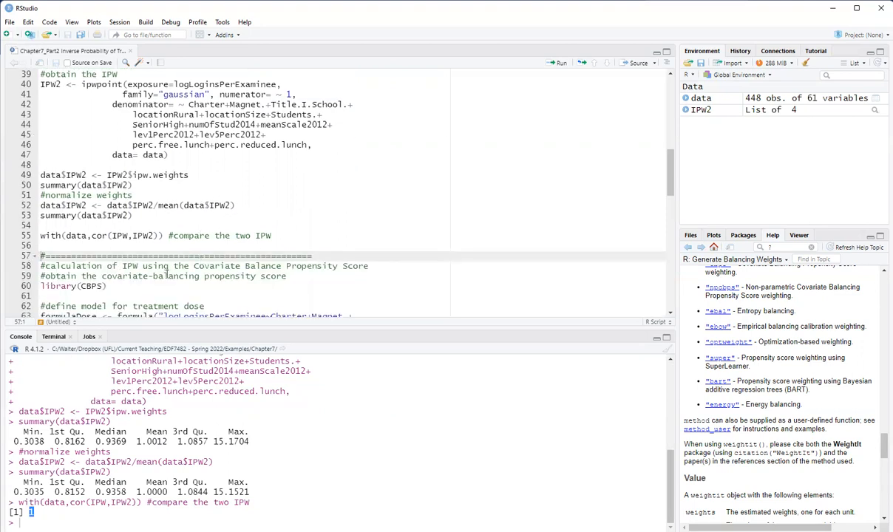
scroll("down", 3)
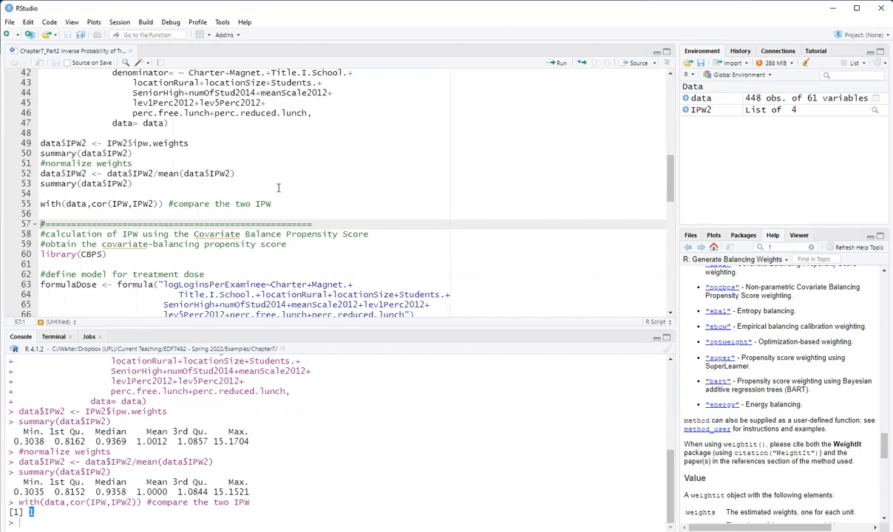
mouse_move(233, 213)
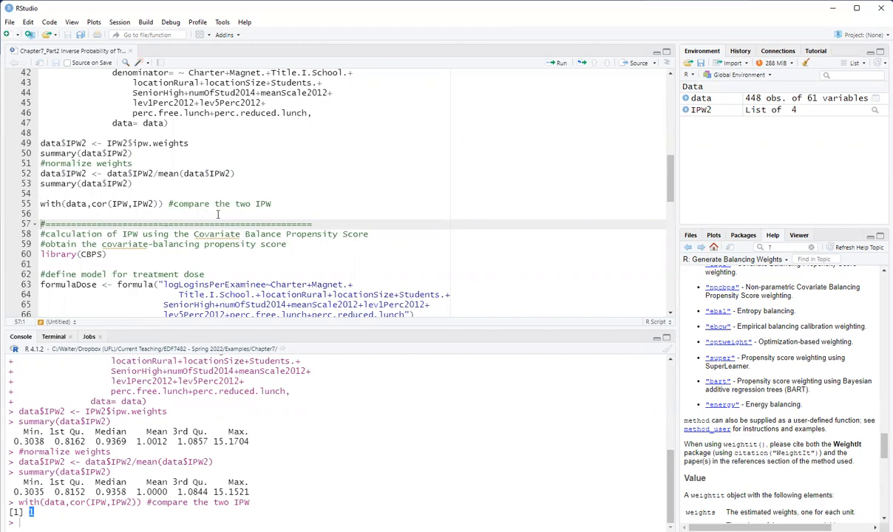
Load the CBPS package and define the treatment-dose formula formulaDose.
scroll("down", 3)
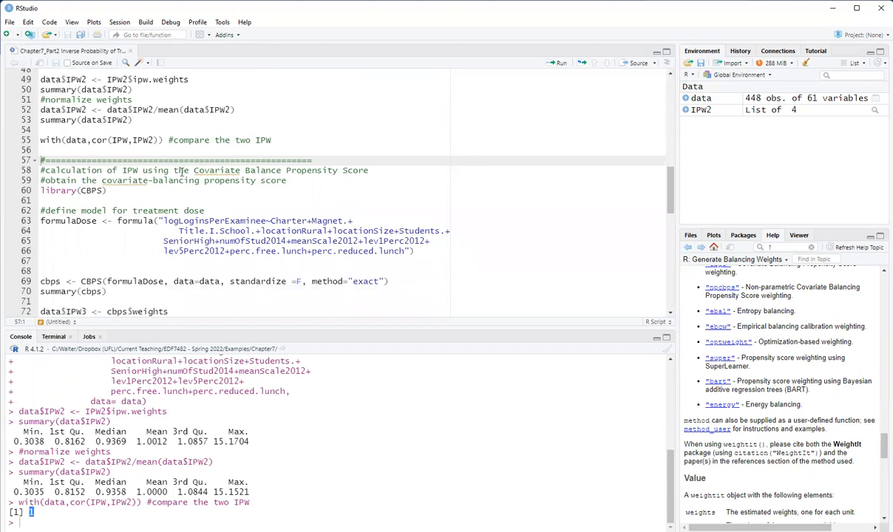
mouse_move(372, 169)
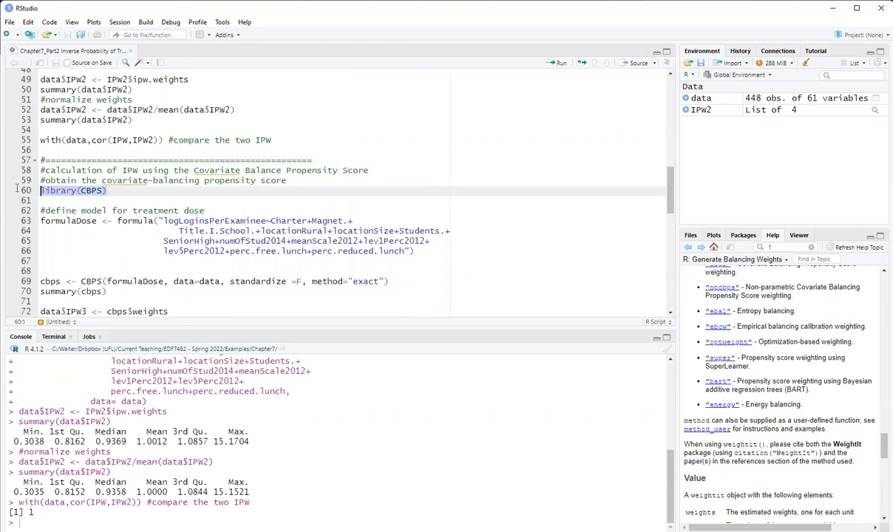
left_click(559, 62)
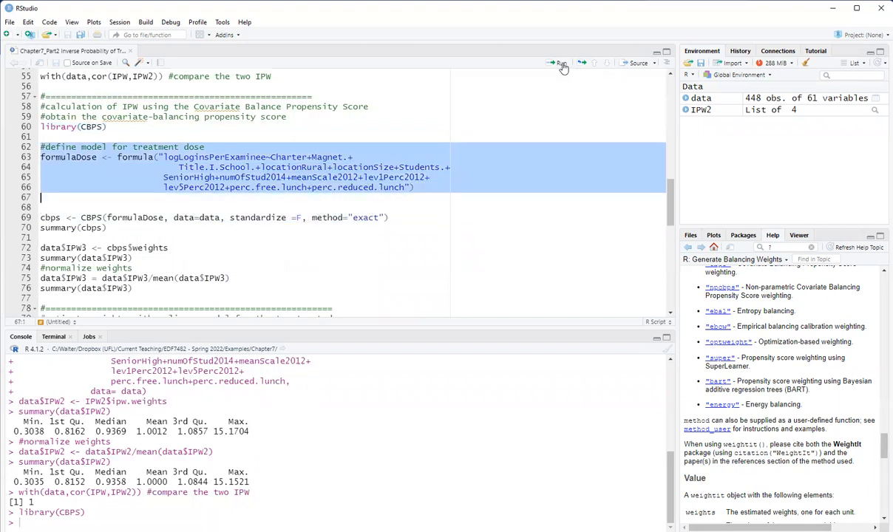
mouse_move(560, 62)
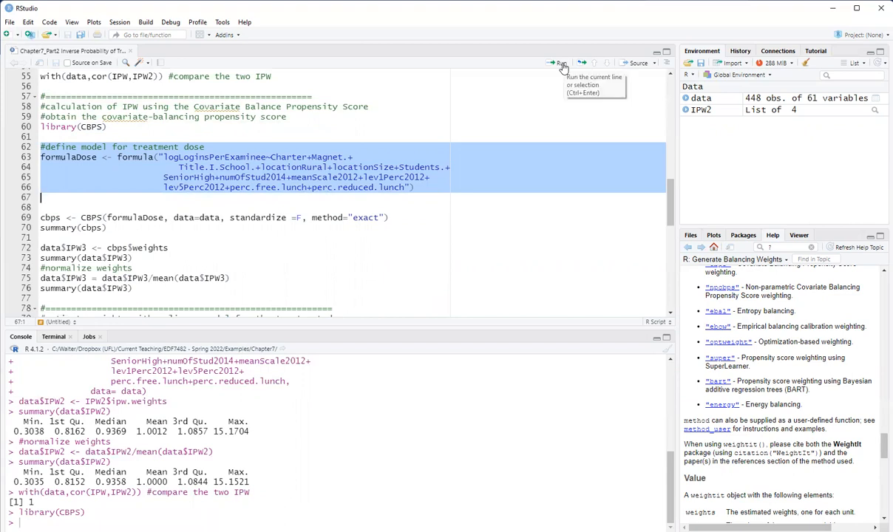
left_click(560, 62)
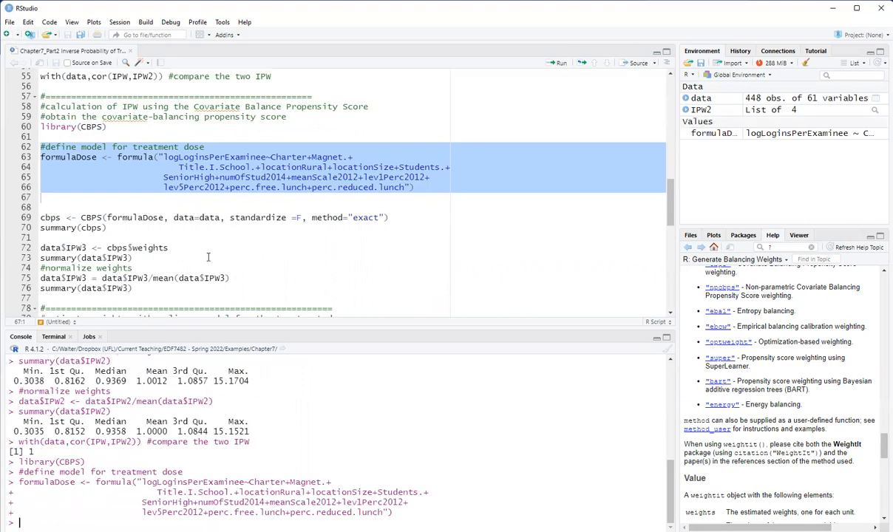
mouse_move(80, 238)
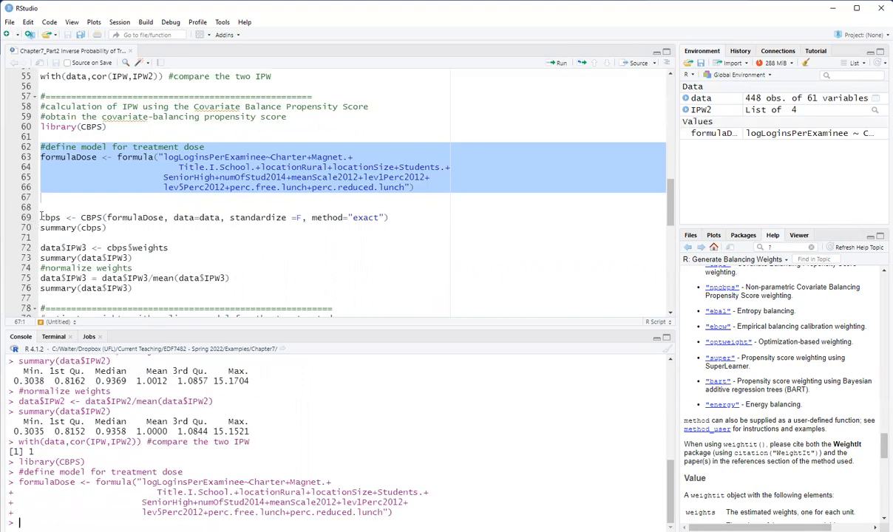
Fit the CBPS model as cbps, summarize it, and store its mean-normalized weights as IPW3.
left_click(560, 62)
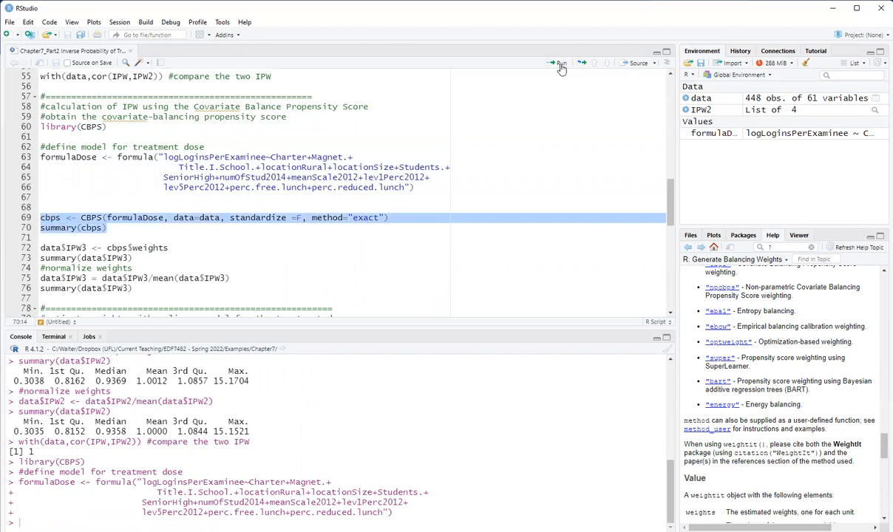
left_click(560, 62)
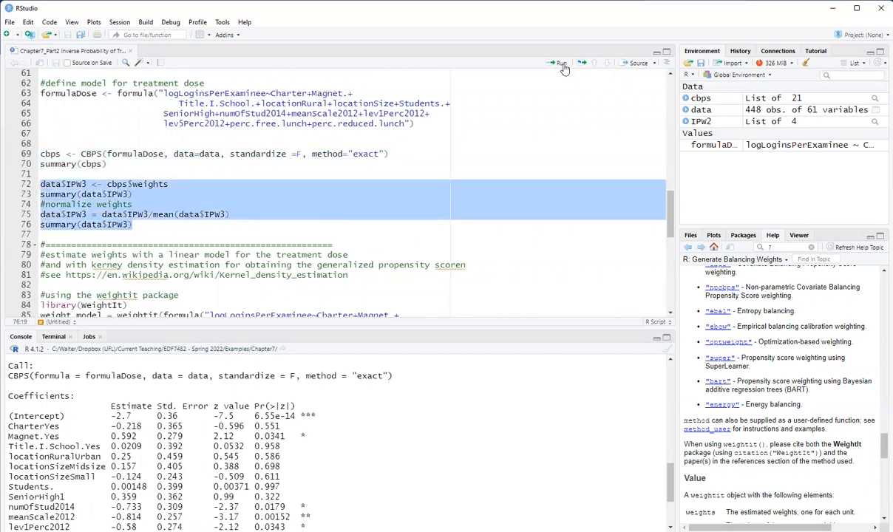
left_click(558, 62)
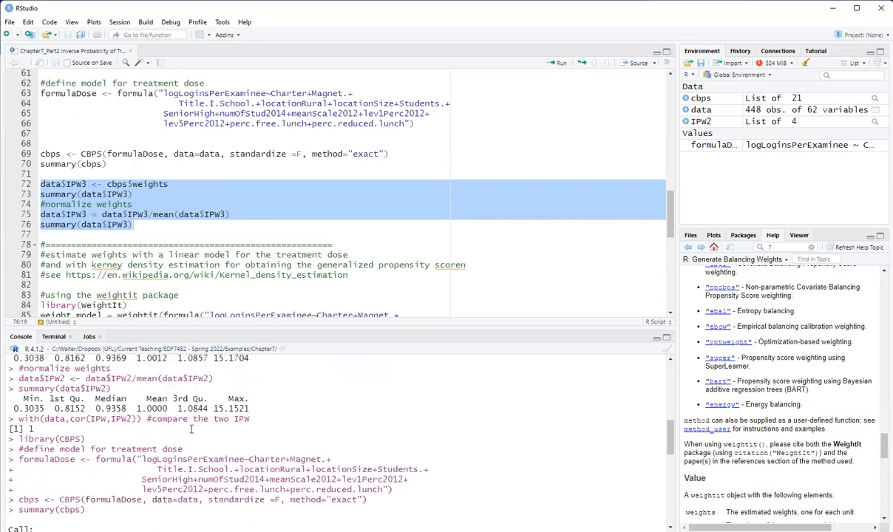
double_click(233, 408)
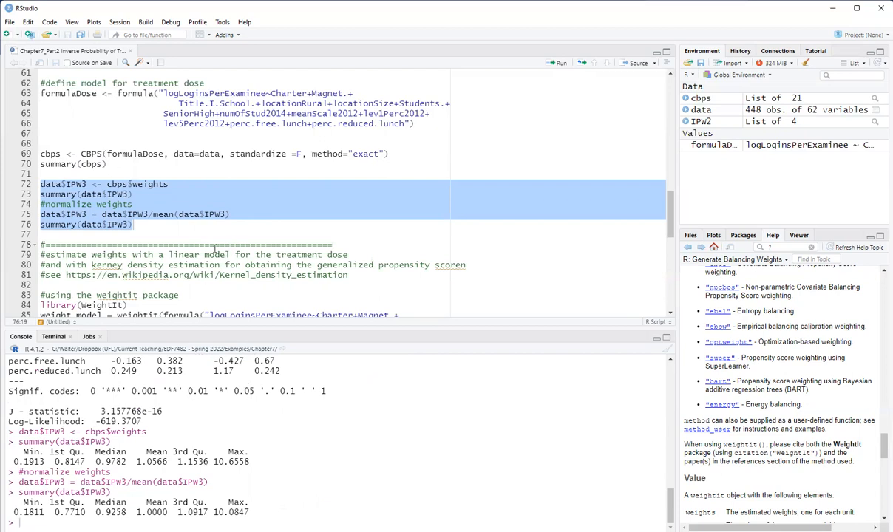
scroll("down", 3)
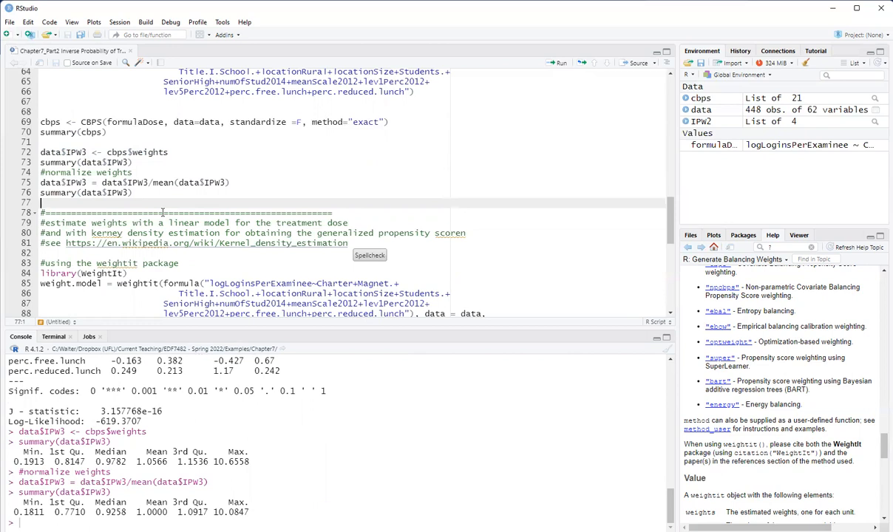
Fit weight.model with weightit using the ps method on the treatment-covariate formula.
scroll("down", 3)
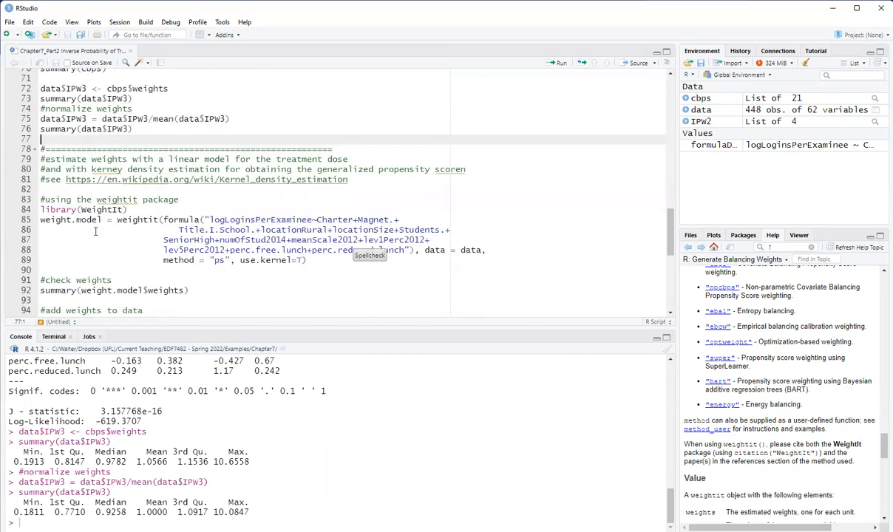
scroll("down", 3)
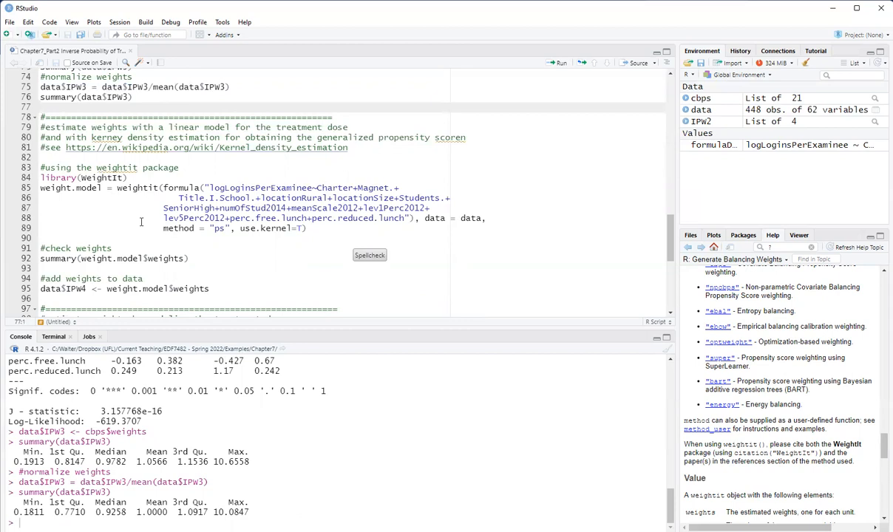
mouse_move(139, 217)
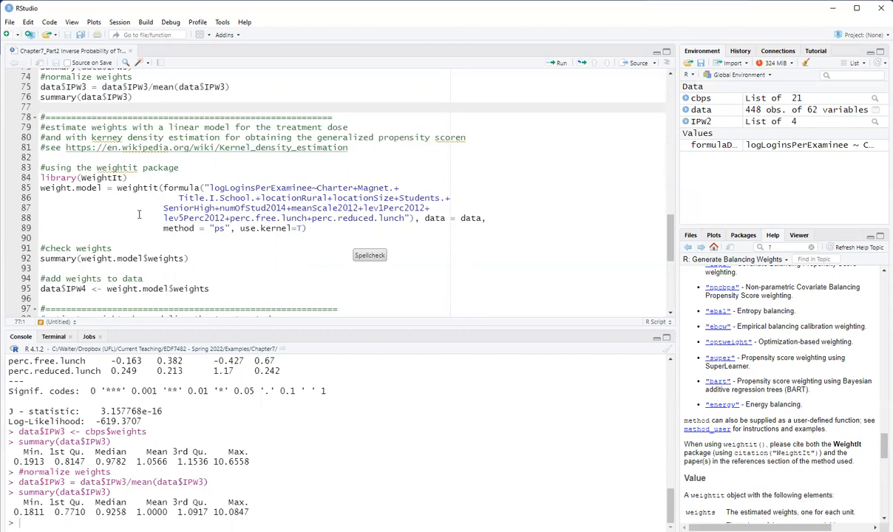
mouse_move(195, 185)
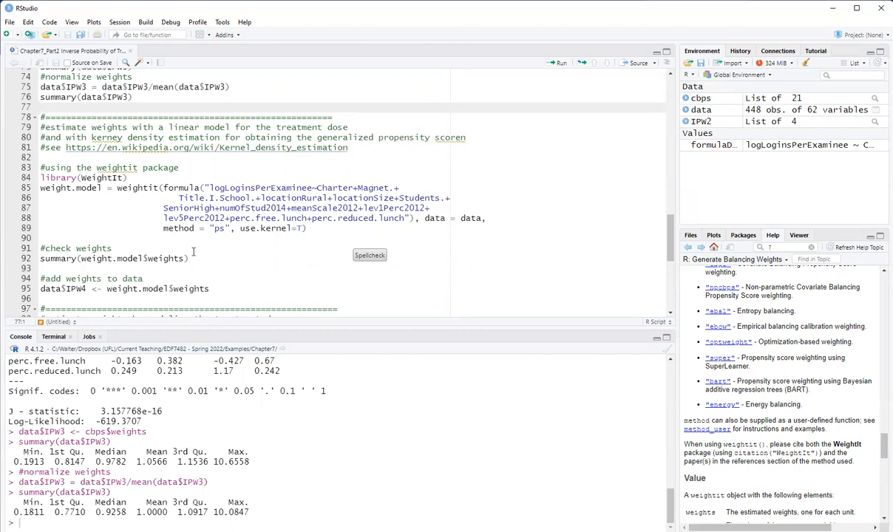
mouse_move(262, 293)
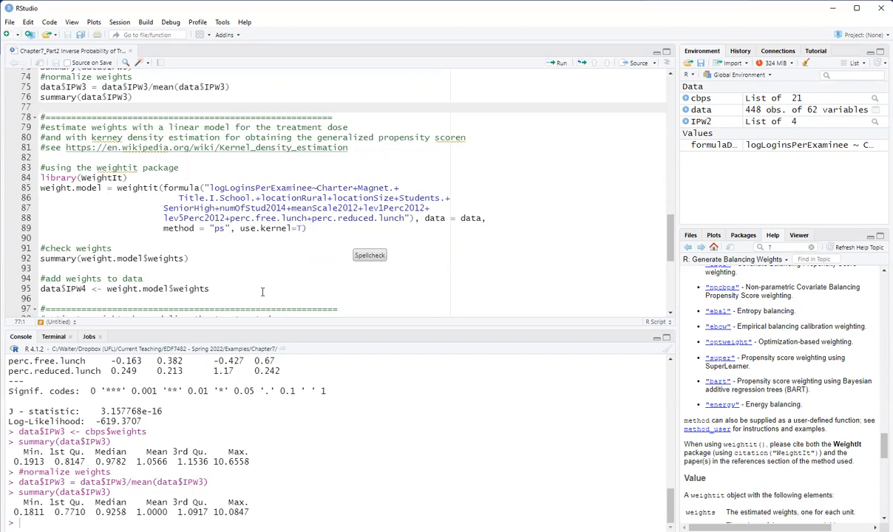
mouse_move(181, 263)
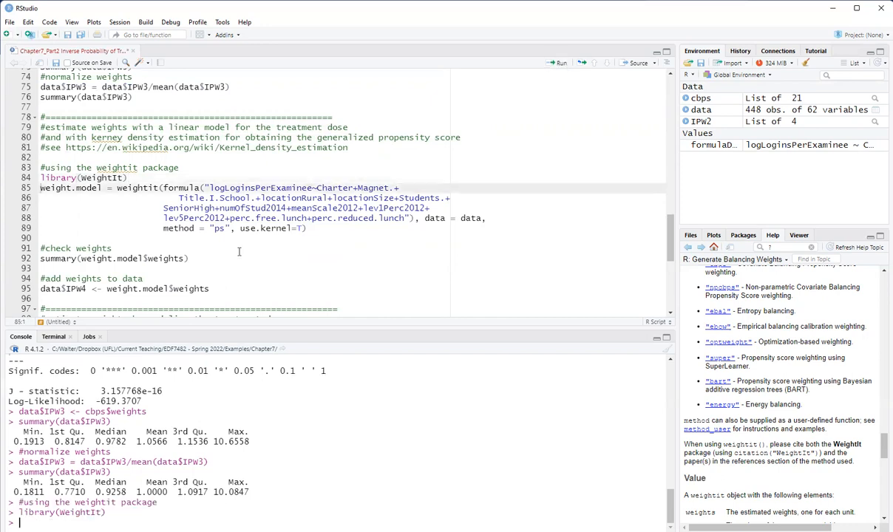
scroll("down", 3)
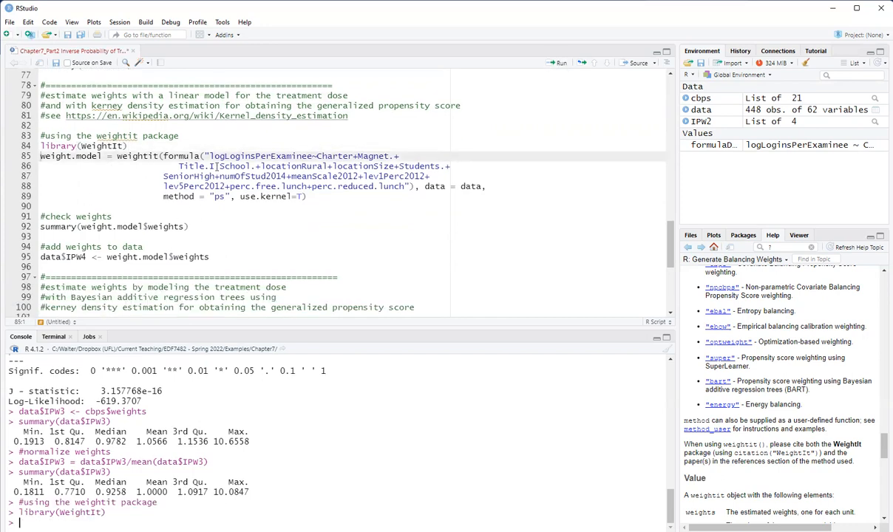
left_click_drag(210, 157, 402, 186)
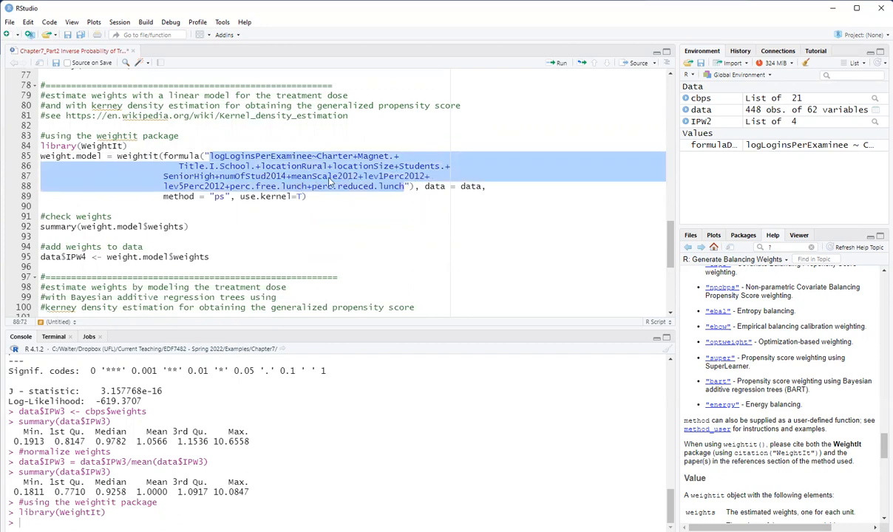
left_click(305, 206)
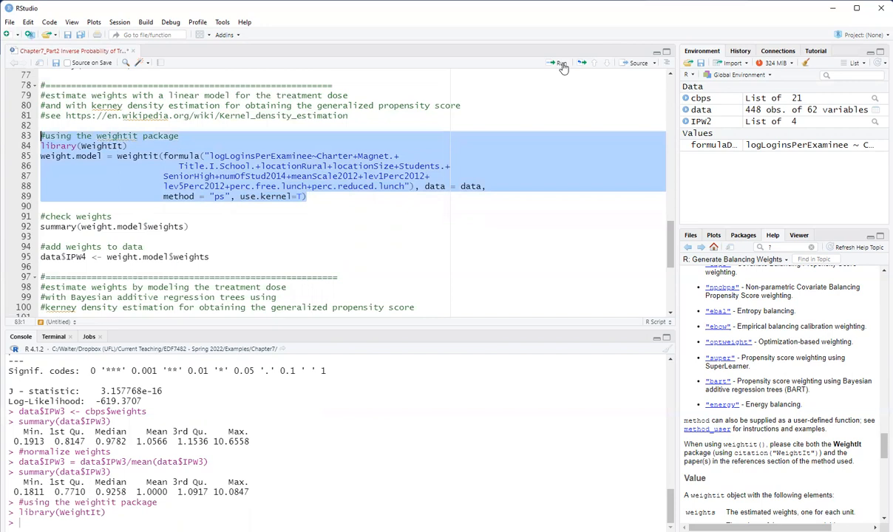
left_click(560, 62)
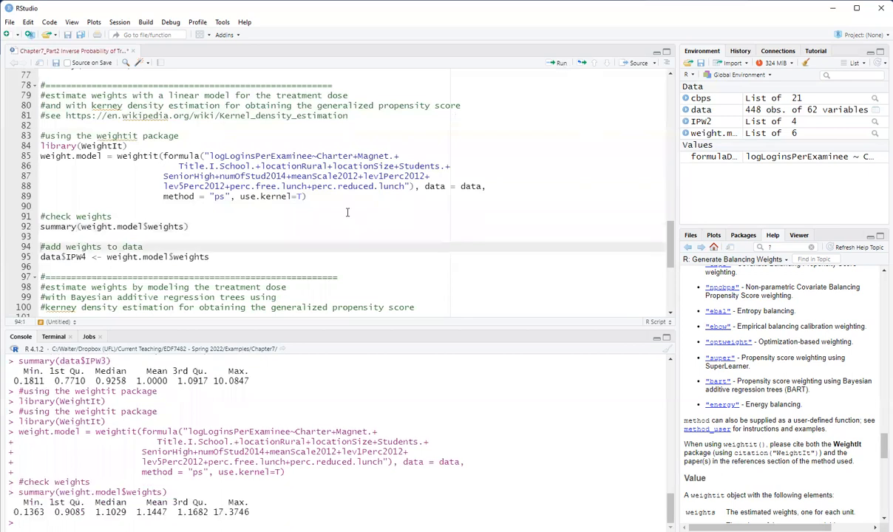
mouse_move(174, 258)
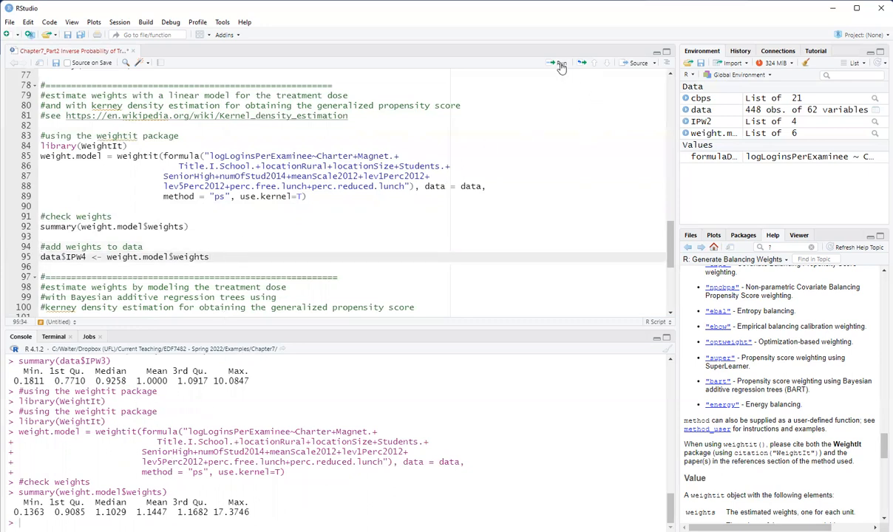
mouse_move(561, 65)
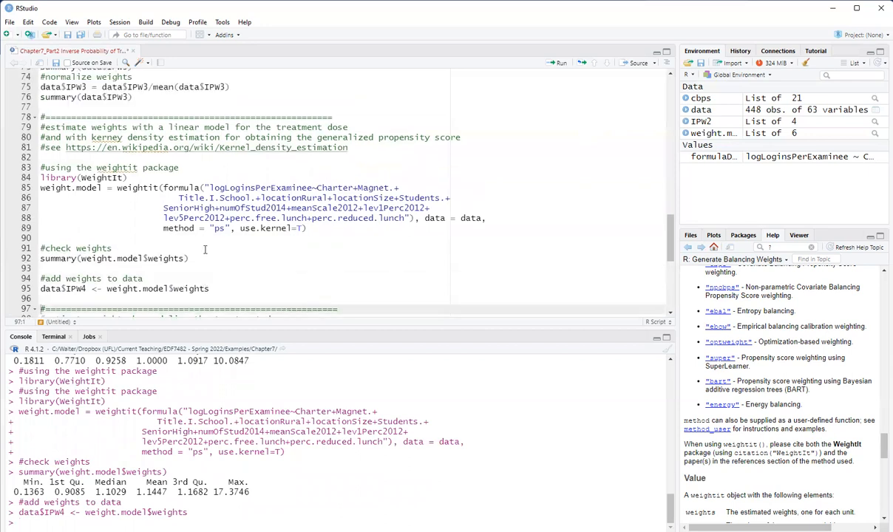
Load WeightIt and fit weight.model2 with method "bart" for the treatment formula.
scroll("down", 3)
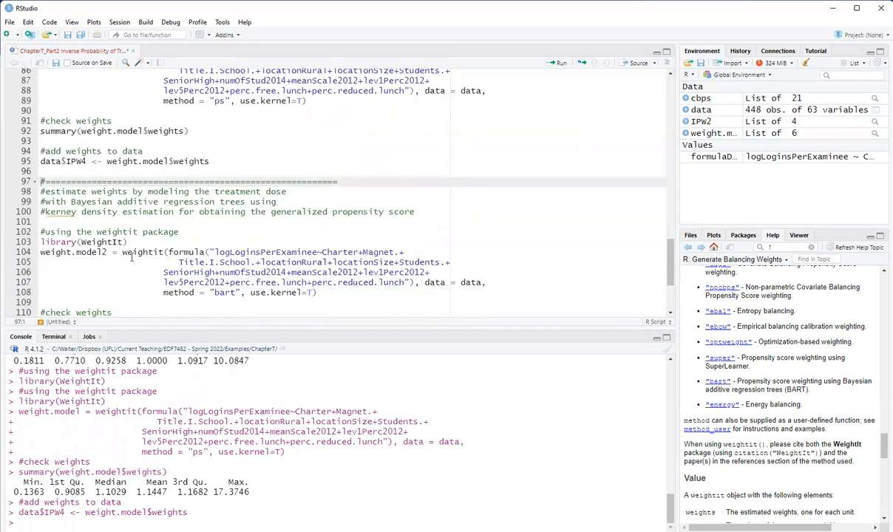
scroll("down", 3)
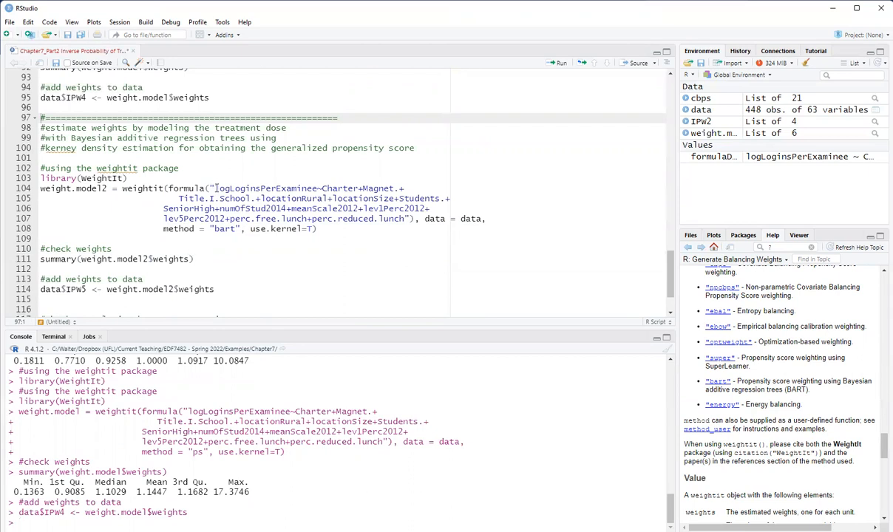
left_click_drag(214, 188, 405, 219)
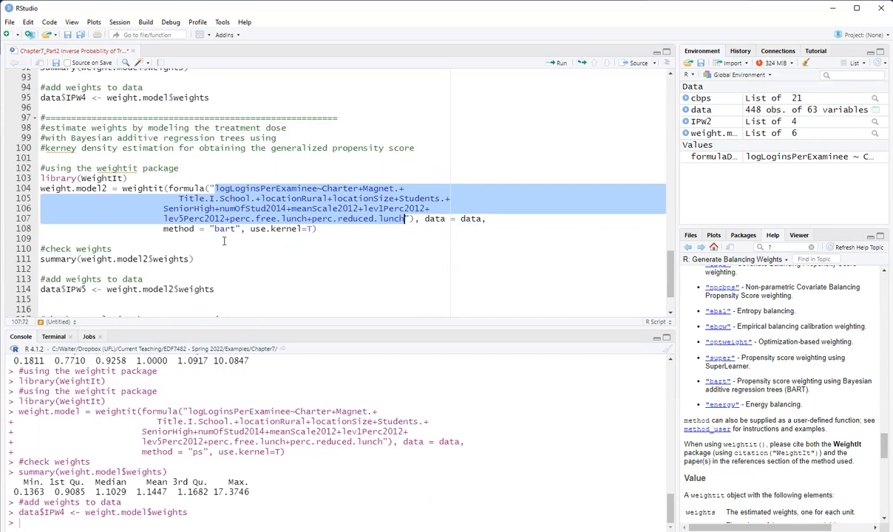
mouse_move(239, 248)
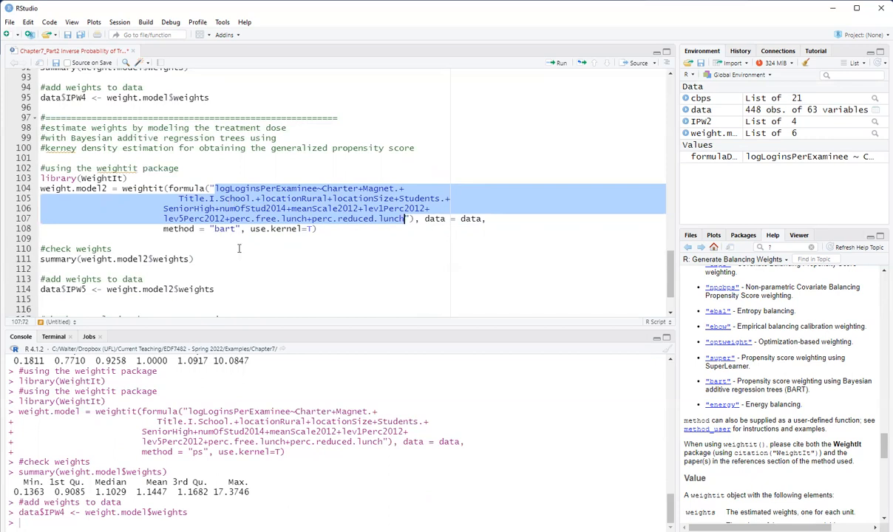
mouse_move(238, 251)
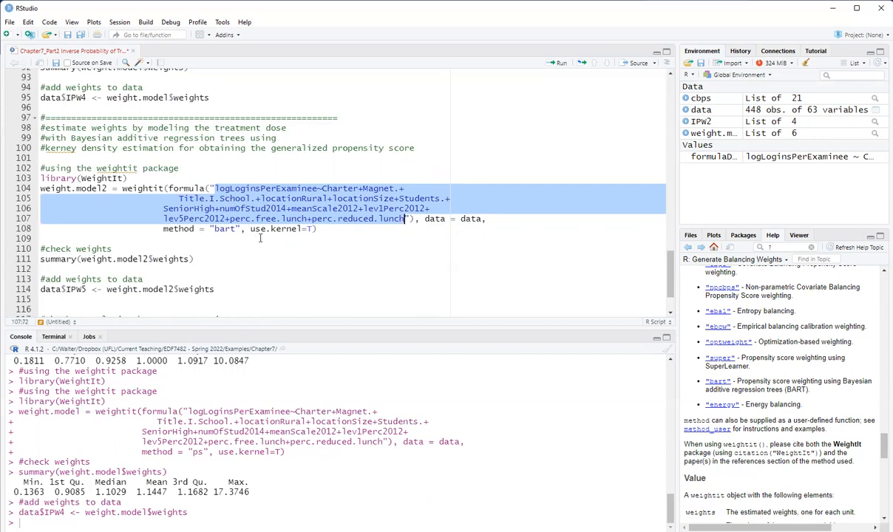
left_click(334, 229)
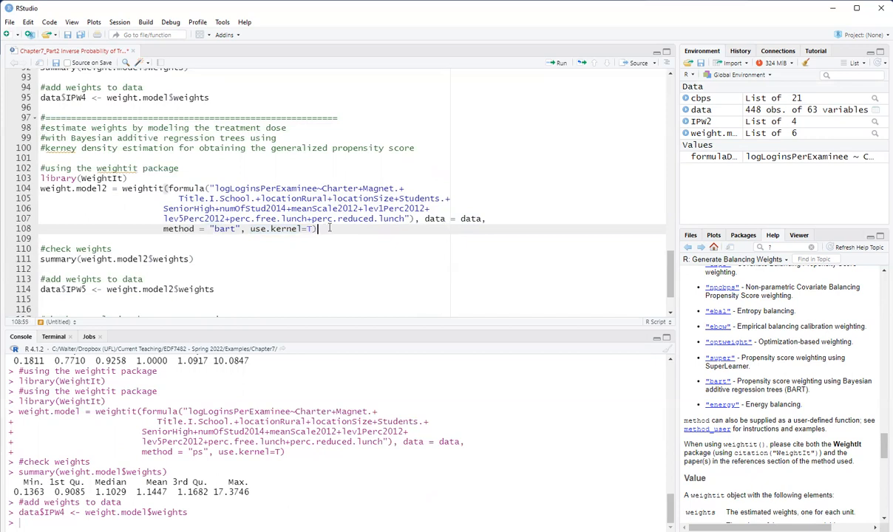
left_click_drag(40, 169, 316, 228)
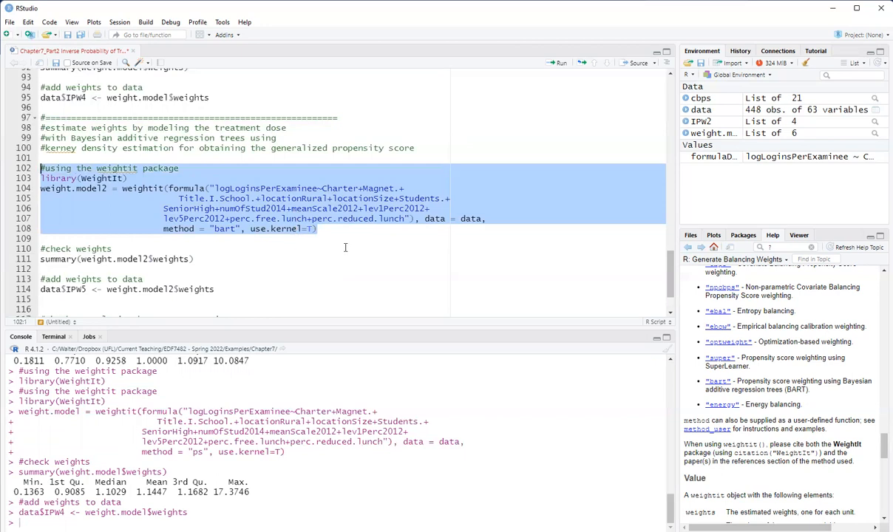
mouse_move(263, 234)
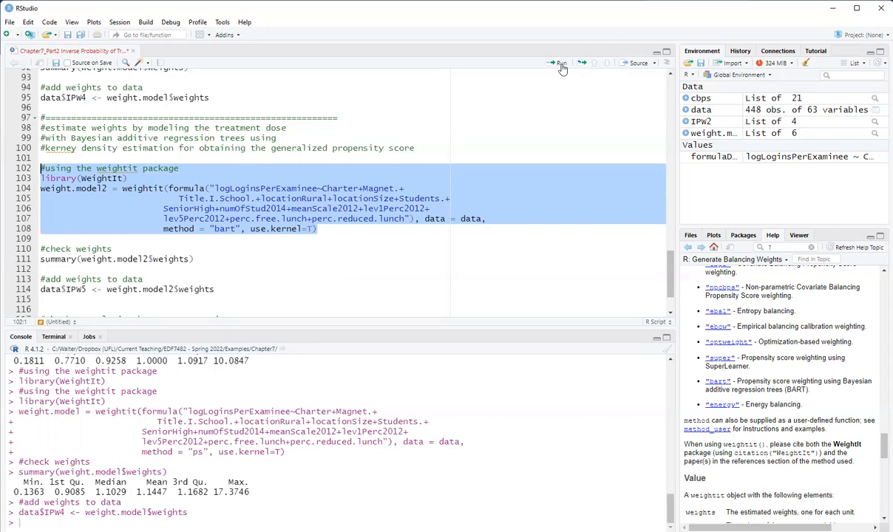
mouse_move(559, 62)
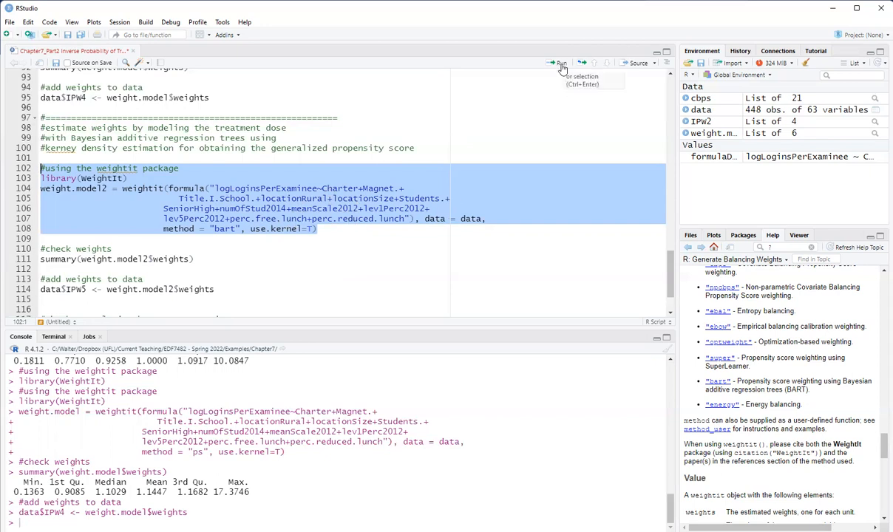
left_click(560, 64)
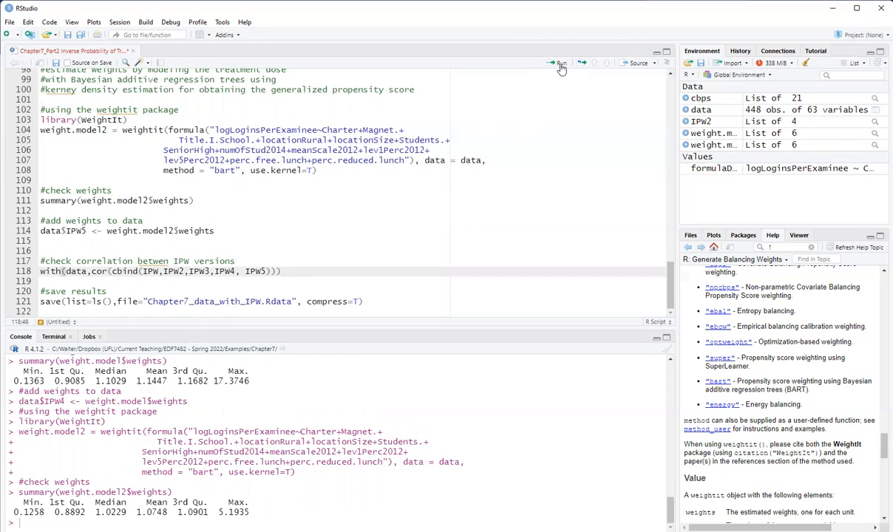
Store BART weights as IPW5 and show the five-way correlation matrix (IPW3–IPW 0.870, IPW5–IPW 0.557).
left_click(562, 62)
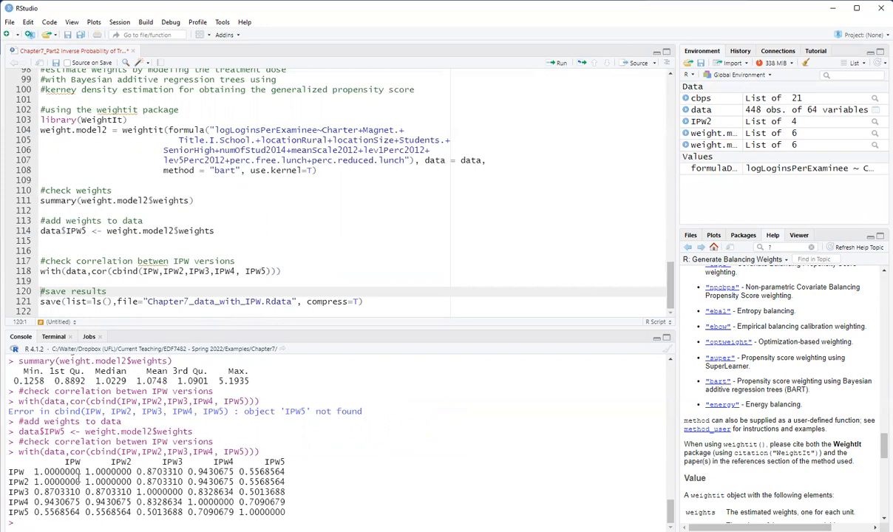
double_click(57, 482)
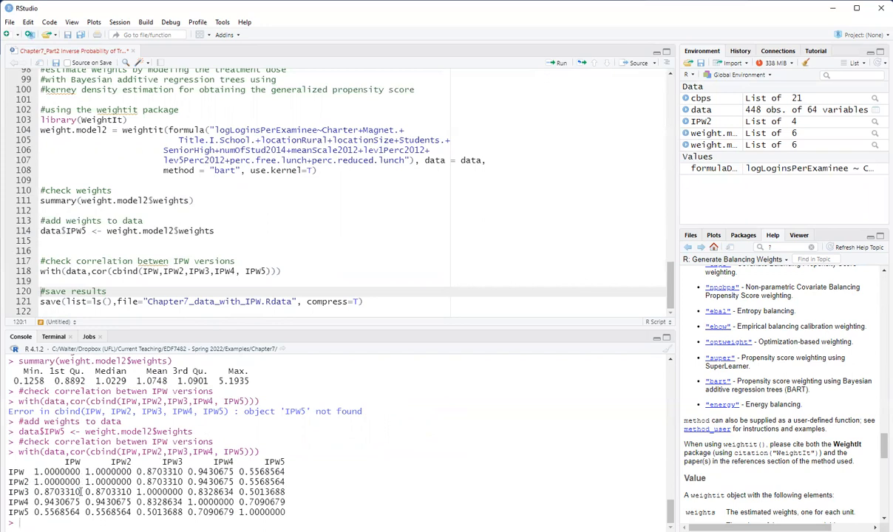
double_click(62, 490)
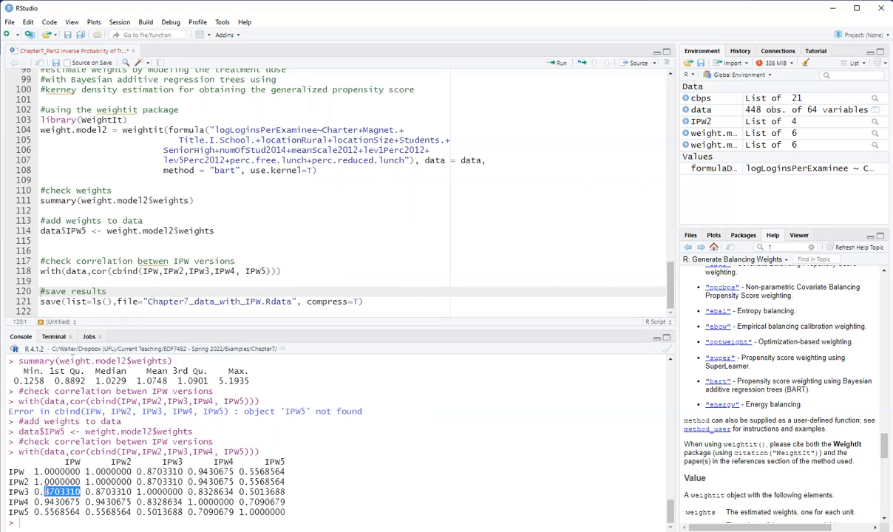
double_click(59, 491)
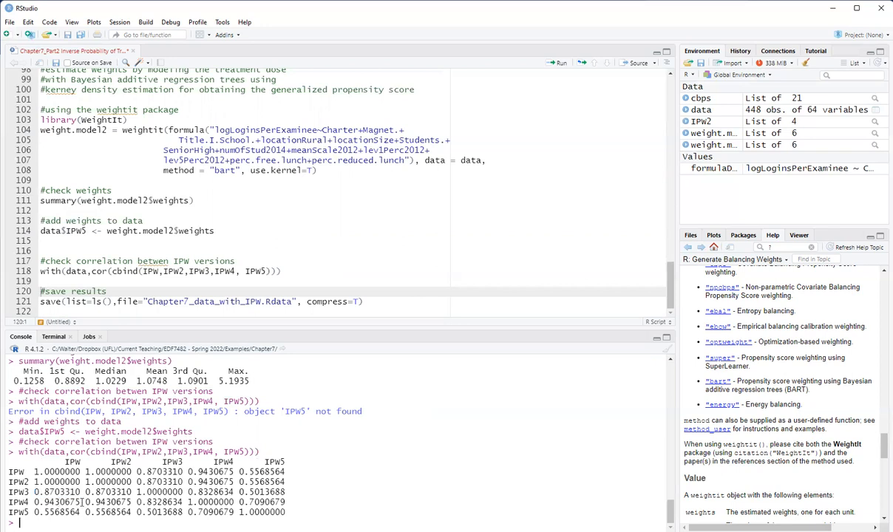
double_click(58, 503)
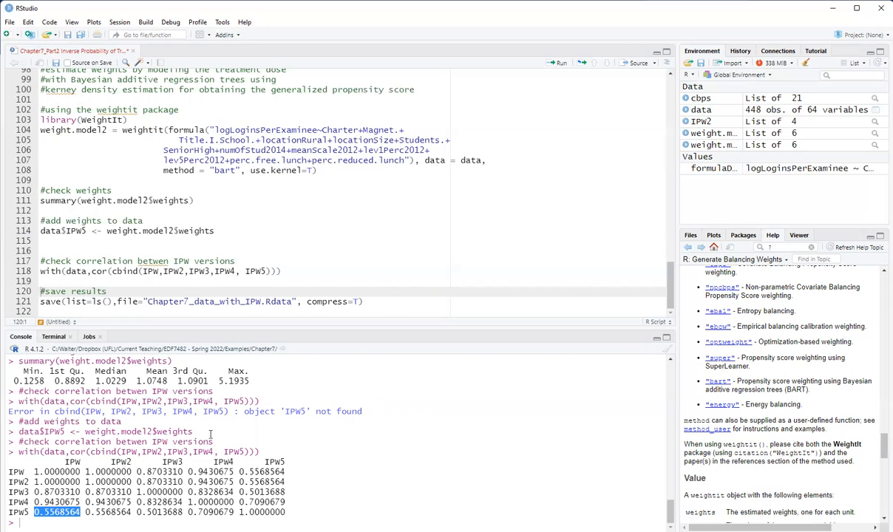
mouse_move(352, 249)
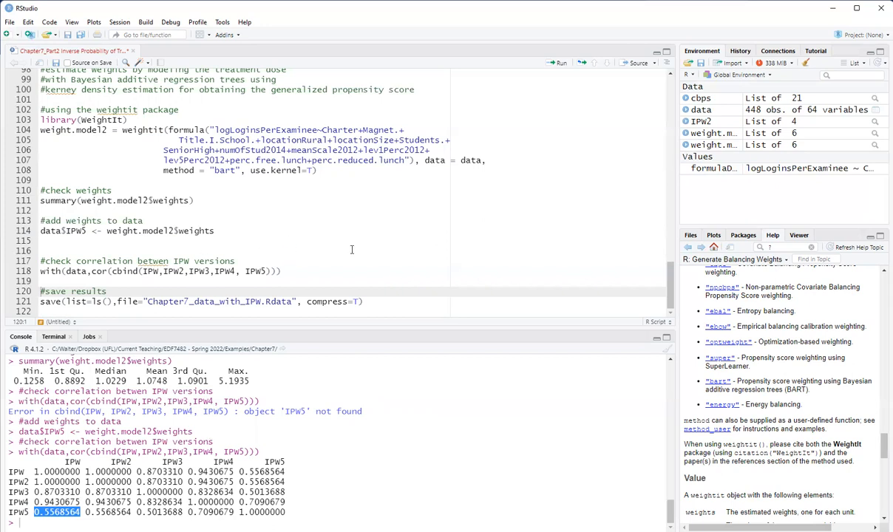
mouse_move(683, 429)
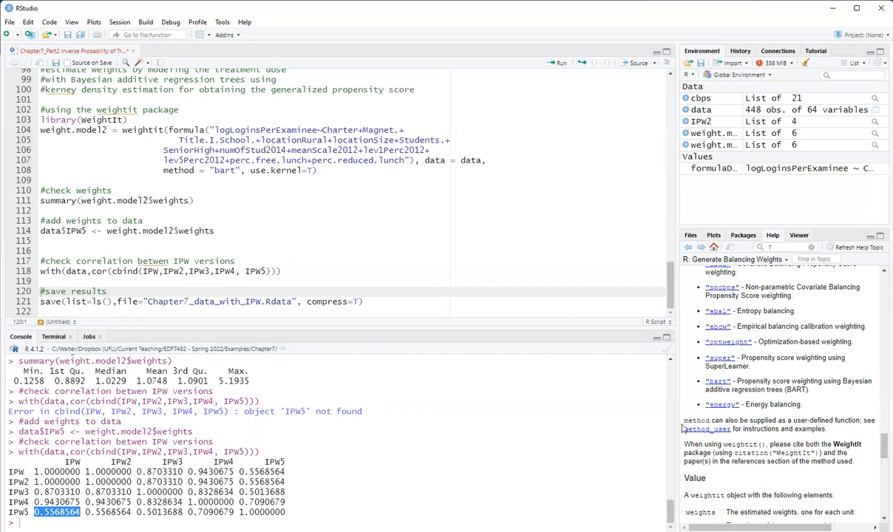